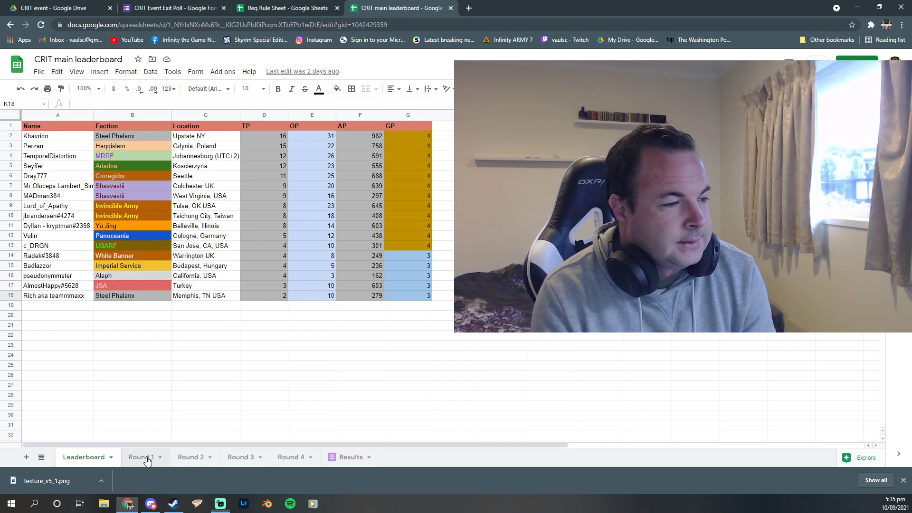
- Review the Round 1, 2 and 3 pairing sheets, checking Round 2's bye-round row
{"action": "left_click", "coordinate": [142, 457]}
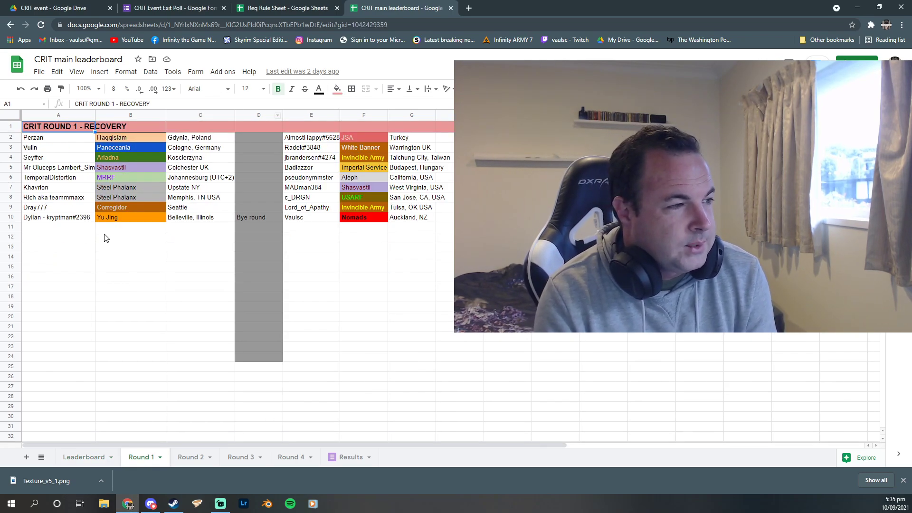
{"action": "left_click", "coordinate": [191, 457]}
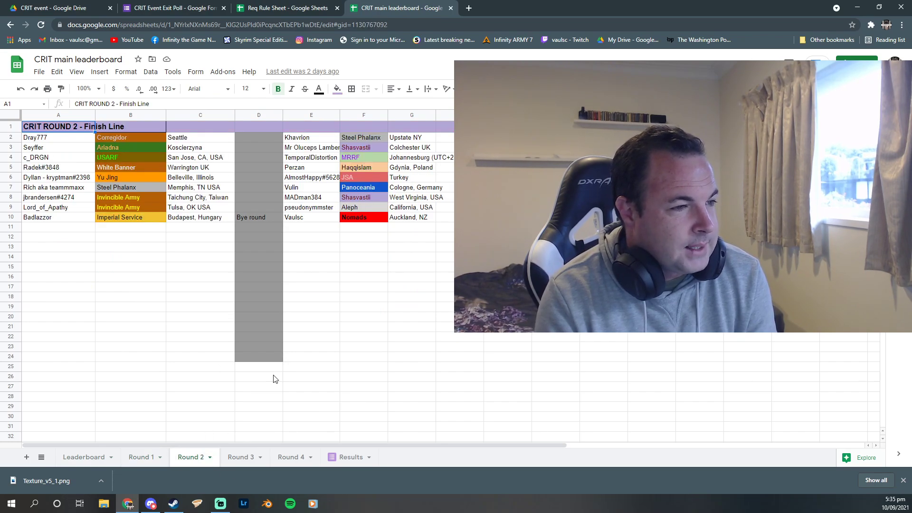
{"action": "left_click", "coordinate": [241, 457]}
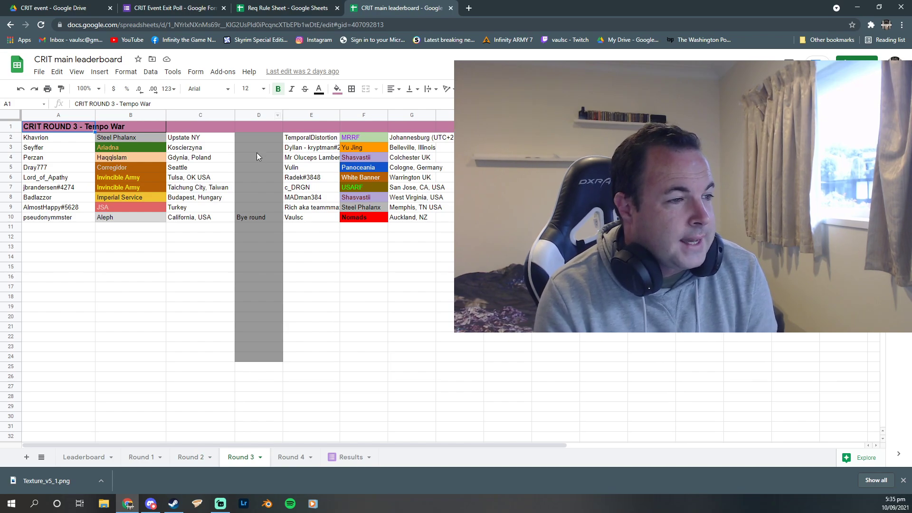
{"action": "left_click", "coordinate": [191, 457]}
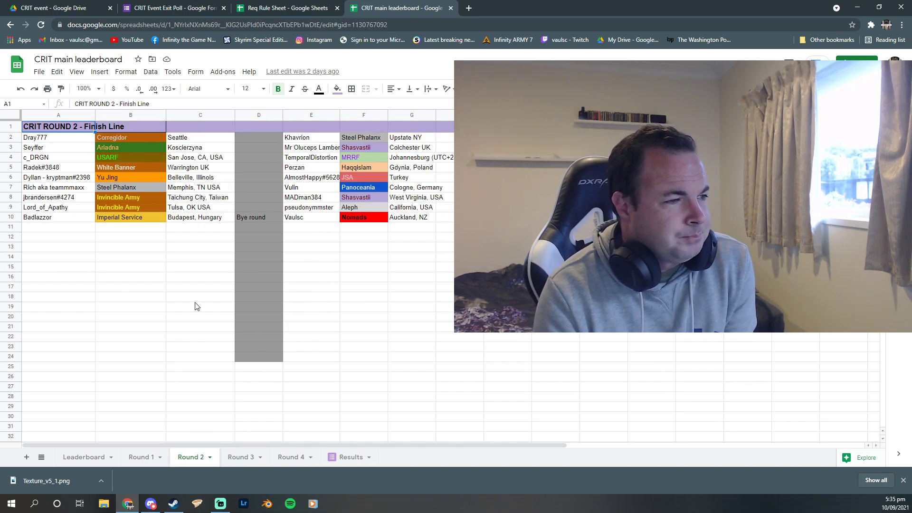
{"action": "left_click", "coordinate": [37, 216]}
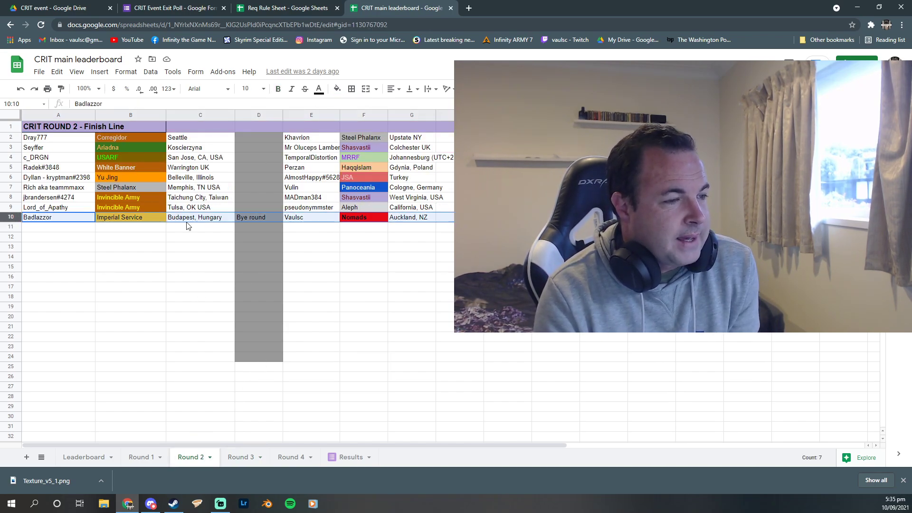
- Revisit the Round 3 pairings, then bring up the Round 4 - Neural Net pairing sheet
{"action": "left_click", "coordinate": [241, 457]}
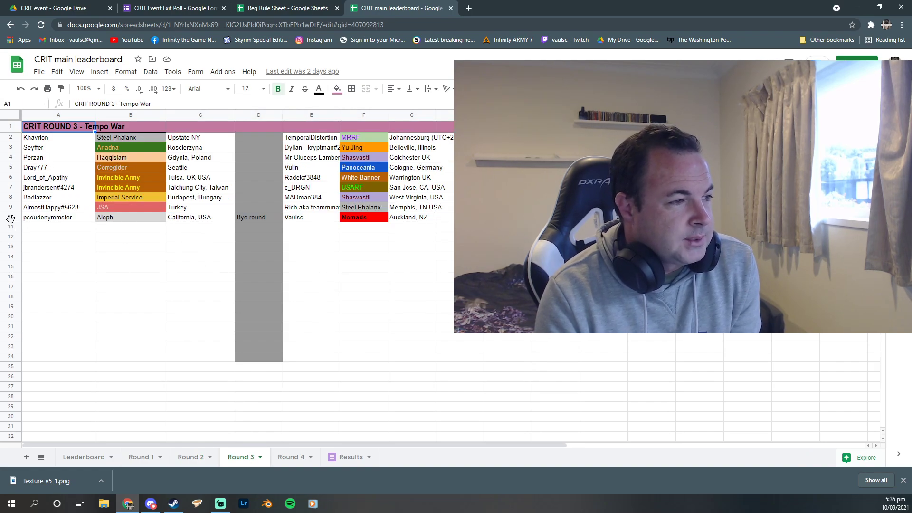
{"action": "left_click", "coordinate": [363, 247]}
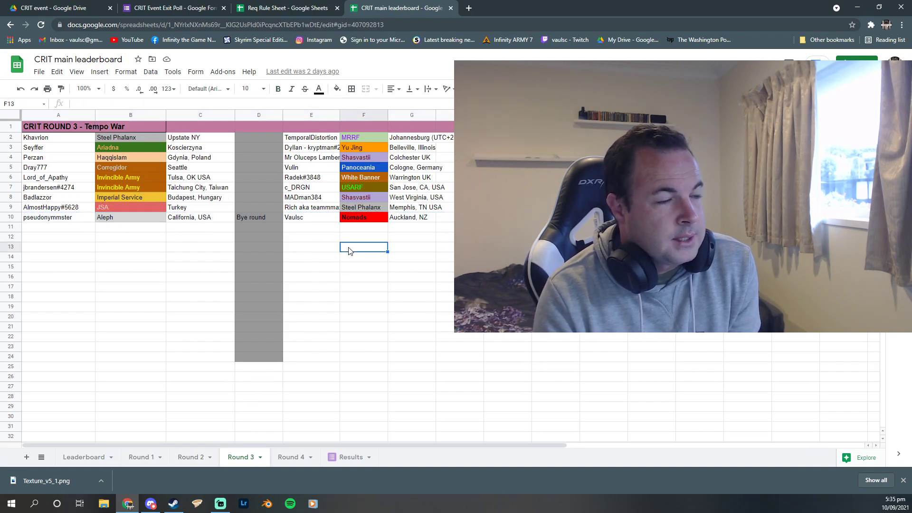
{"action": "mouse_move", "coordinate": [323, 392]}
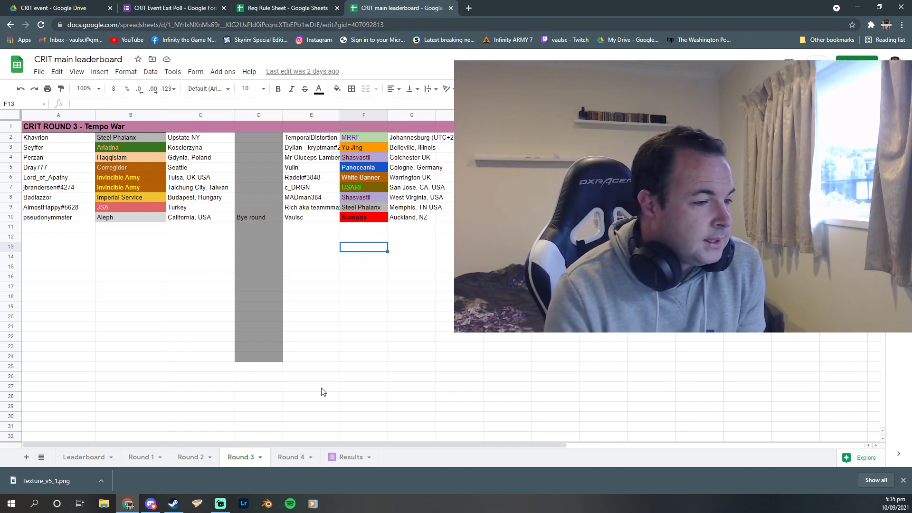
{"action": "left_click", "coordinate": [291, 457]}
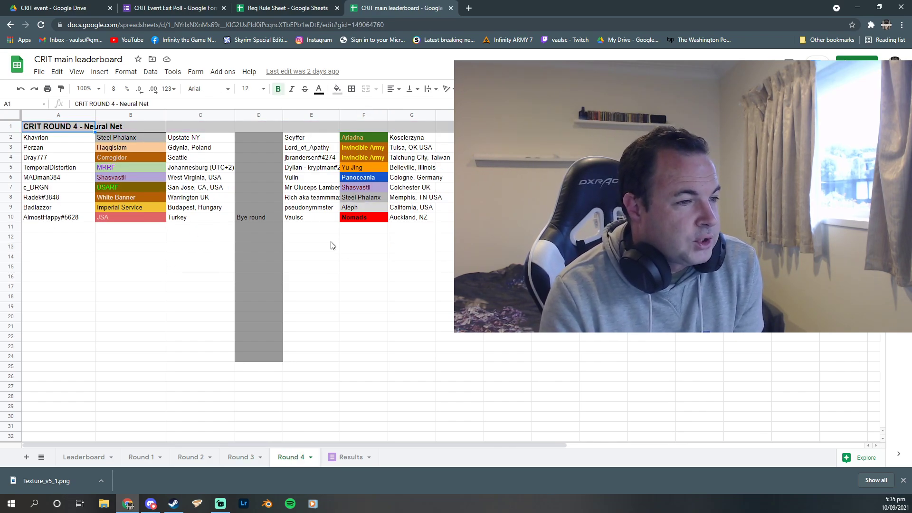
{"action": "left_click", "coordinate": [364, 277]}
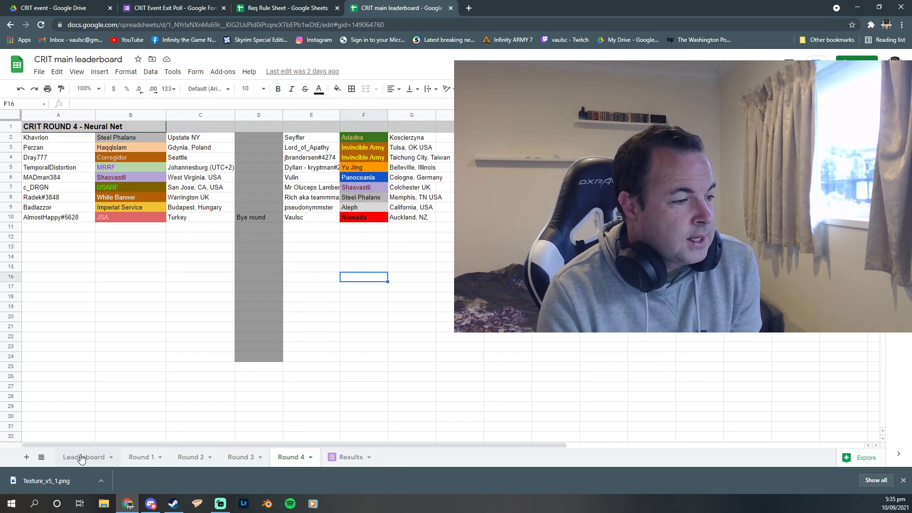
- Review the CRIT Leaderboard standings sheet, then move over to the exit poll responses
{"action": "left_click", "coordinate": [83, 457]}
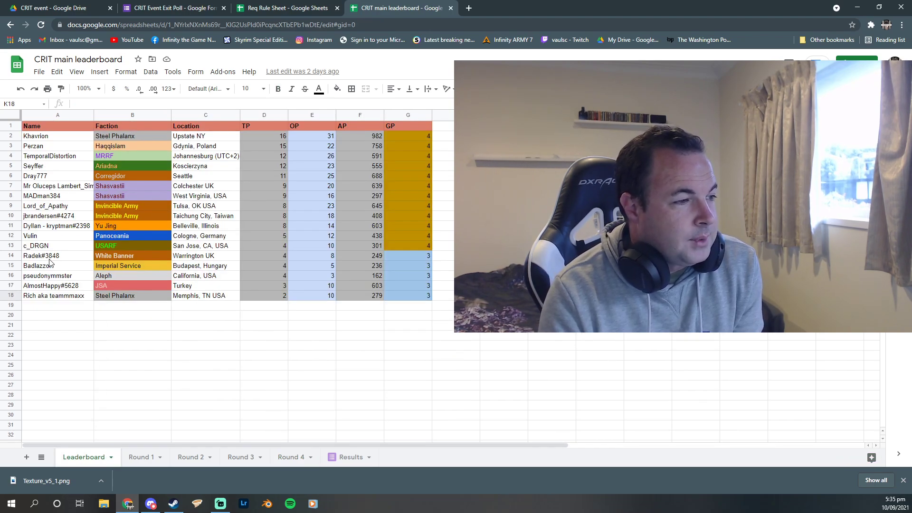
{"action": "mouse_move", "coordinate": [261, 319]}
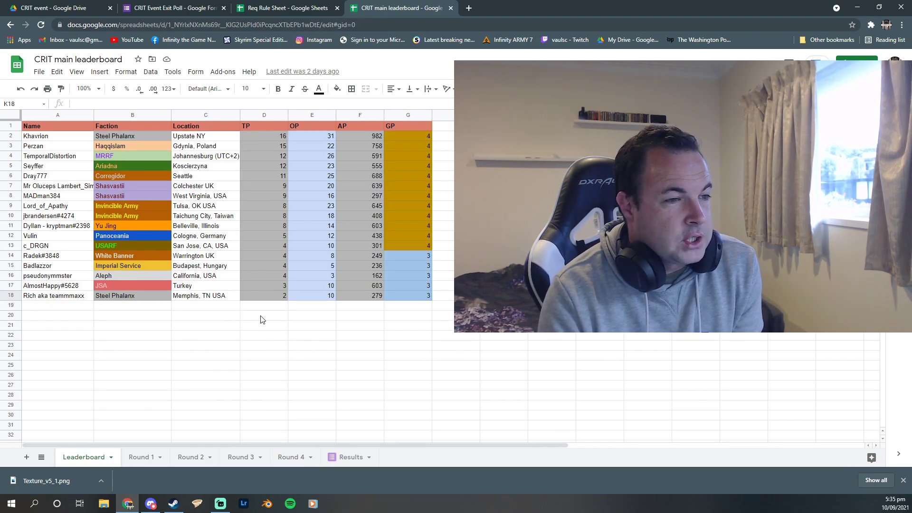
{"action": "left_click", "coordinate": [359, 345]}
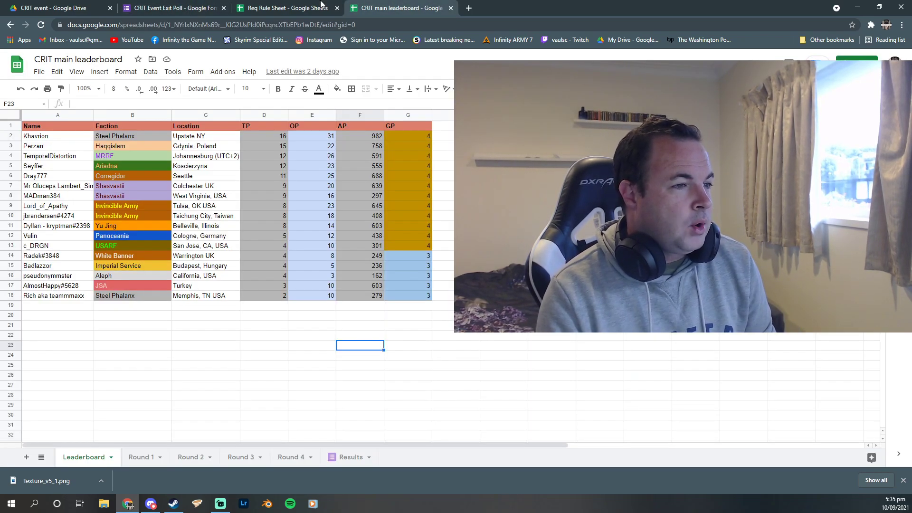
{"action": "left_click", "coordinate": [263, 374]}
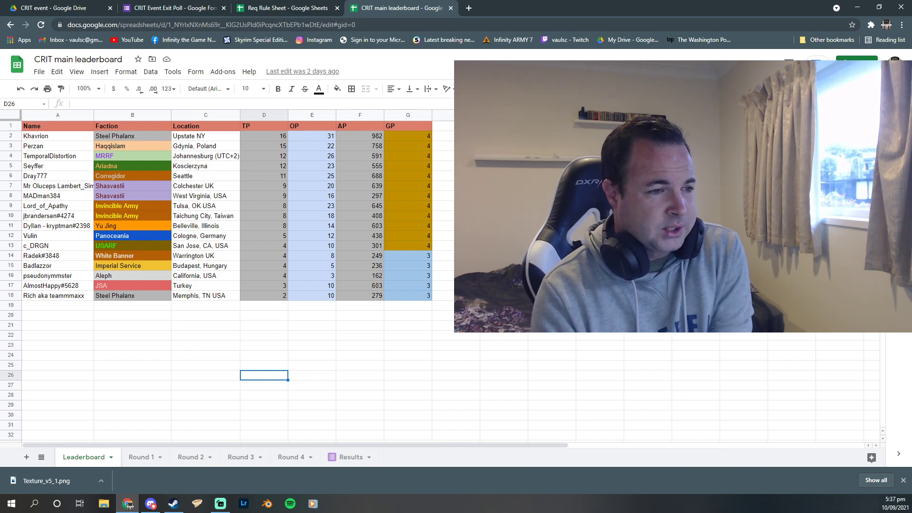
{"action": "left_click", "coordinate": [407, 354]}
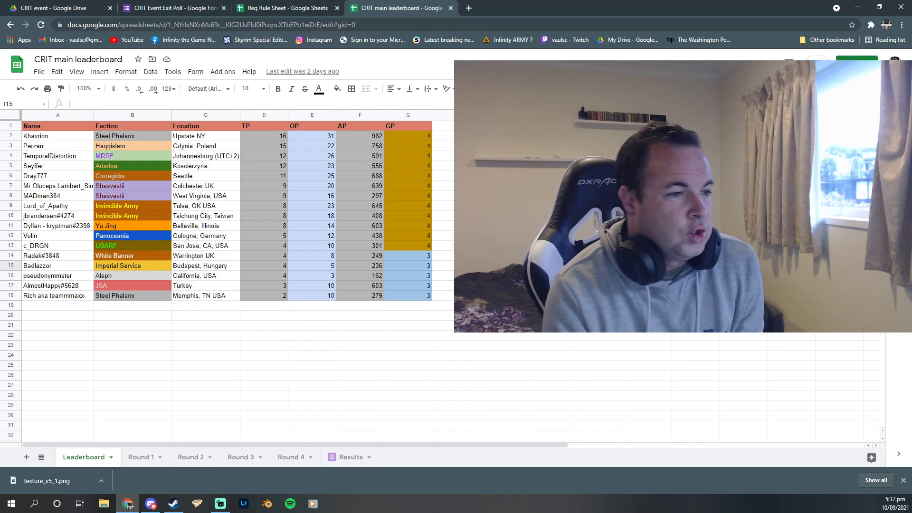
{"action": "left_click", "coordinate": [360, 365]}
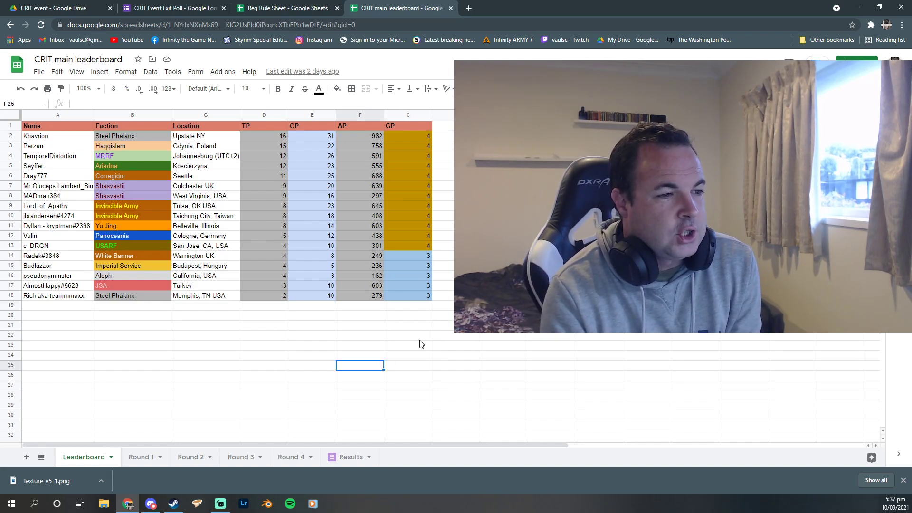
{"action": "left_click", "coordinate": [359, 335]}
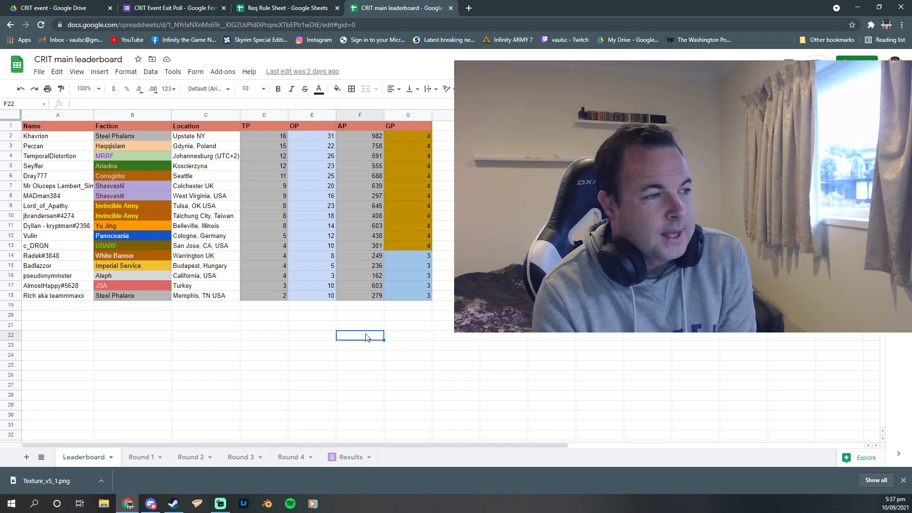
{"action": "left_click", "coordinate": [407, 335]}
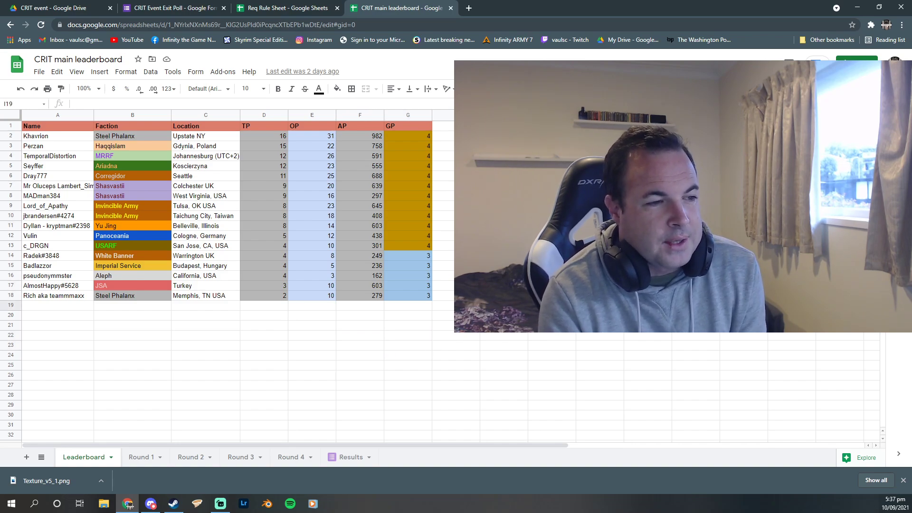
{"action": "left_click", "coordinate": [456, 355]}
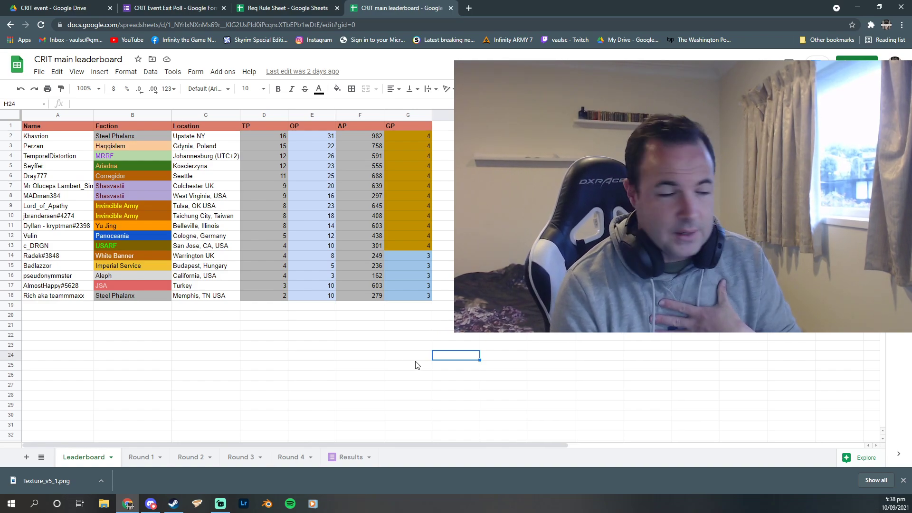
{"action": "left_click", "coordinate": [172, 7]}
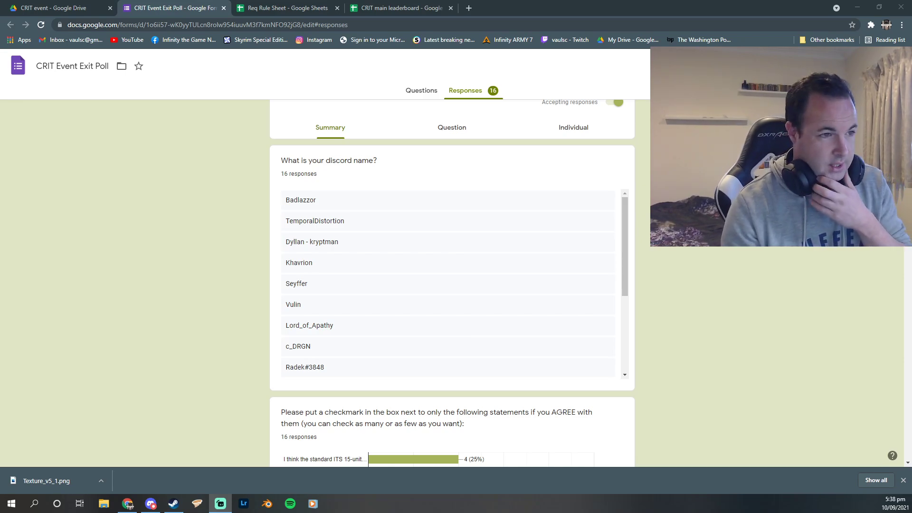
- Scroll the exit poll responses to the agreed-statements bar chart led by 56.3%
{"action": "scroll", "scroll_direction": "down", "scroll_amount": 3}
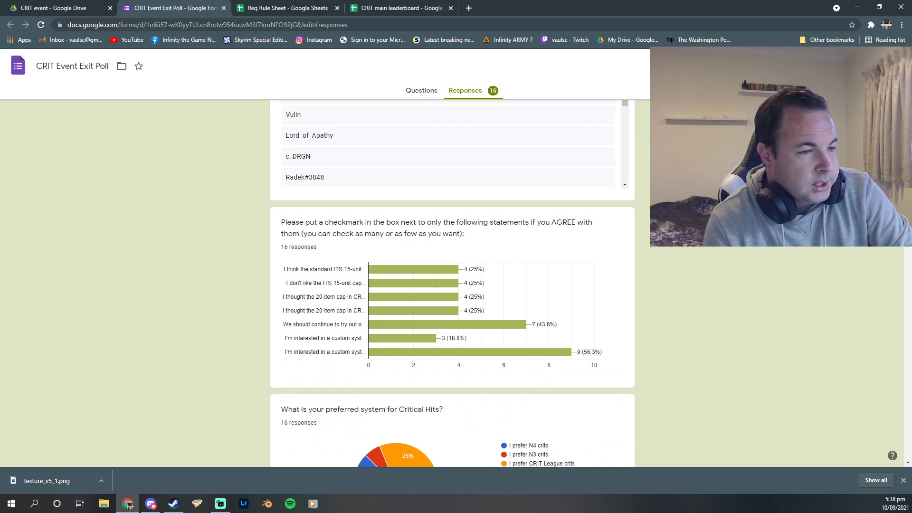
{"action": "mouse_move", "coordinate": [459, 329]}
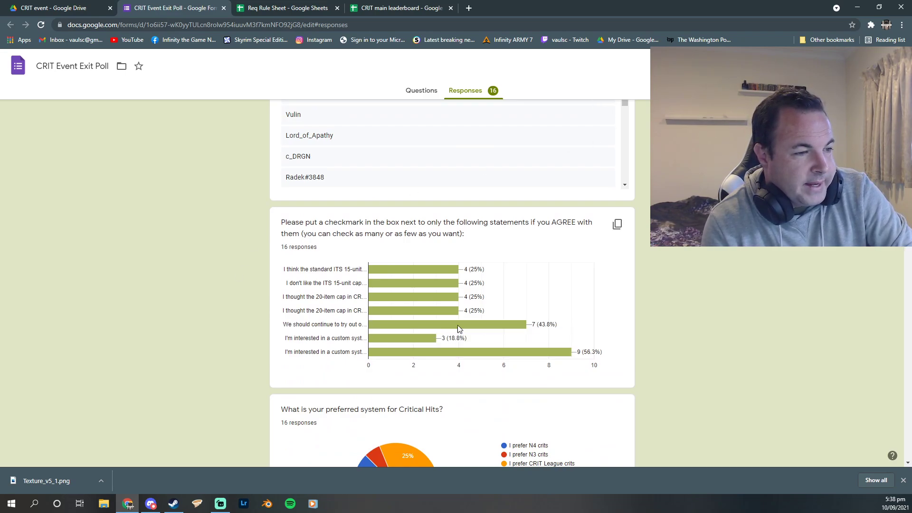
{"action": "mouse_move", "coordinate": [618, 261]}
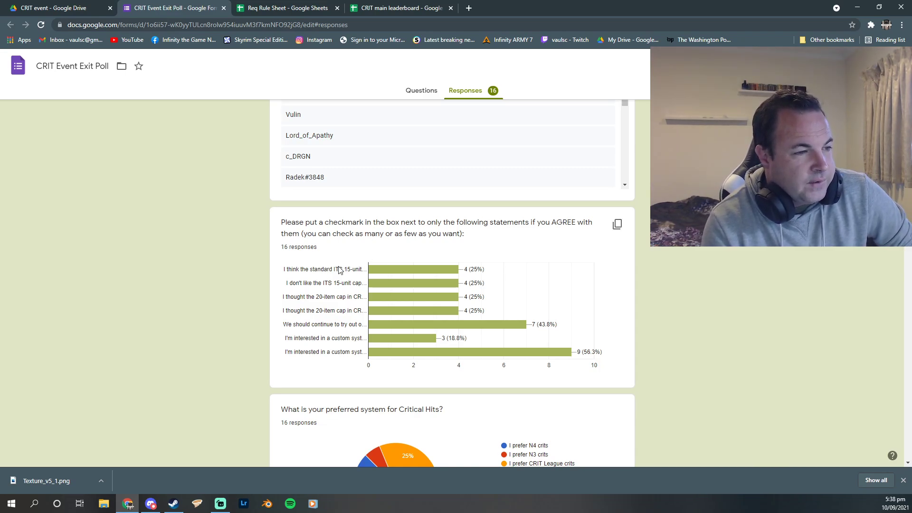
{"action": "mouse_move", "coordinate": [324, 269]}
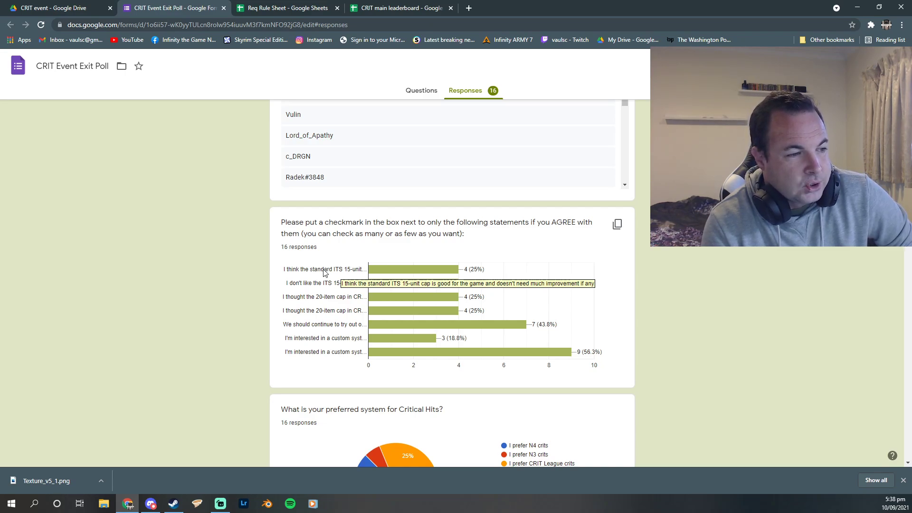
{"action": "mouse_move", "coordinate": [323, 289]}
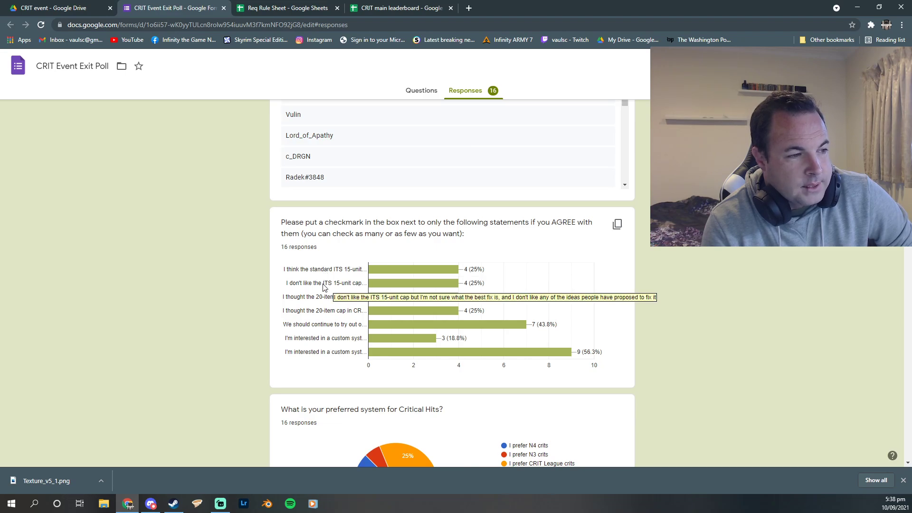
{"action": "mouse_move", "coordinate": [329, 287]}
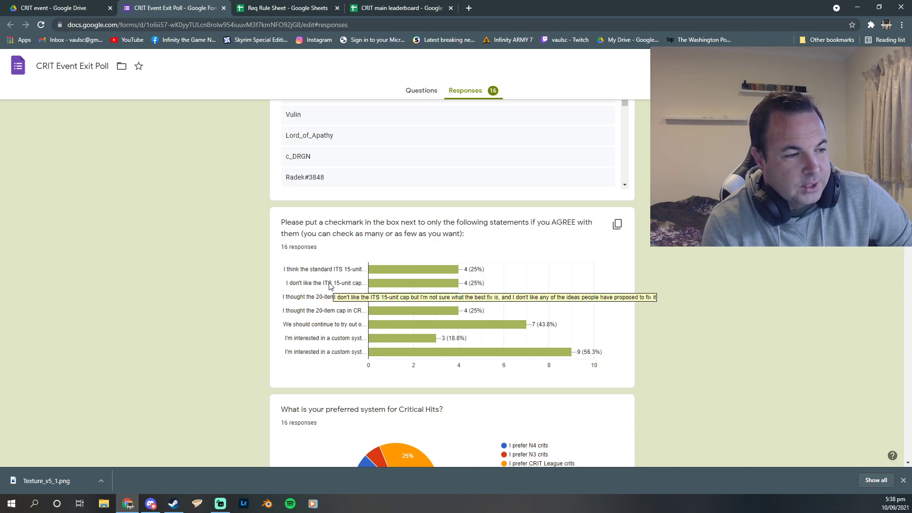
{"action": "mouse_move", "coordinate": [358, 286]}
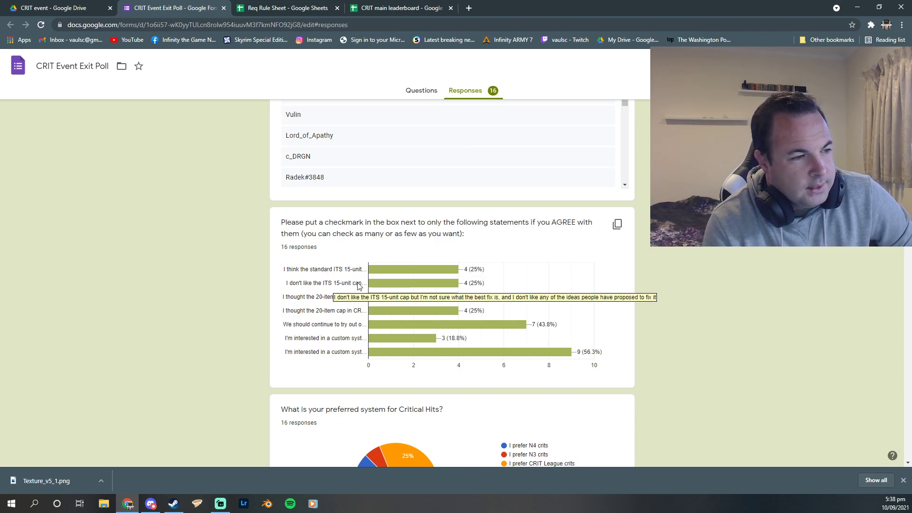
{"action": "mouse_move", "coordinate": [382, 285]}
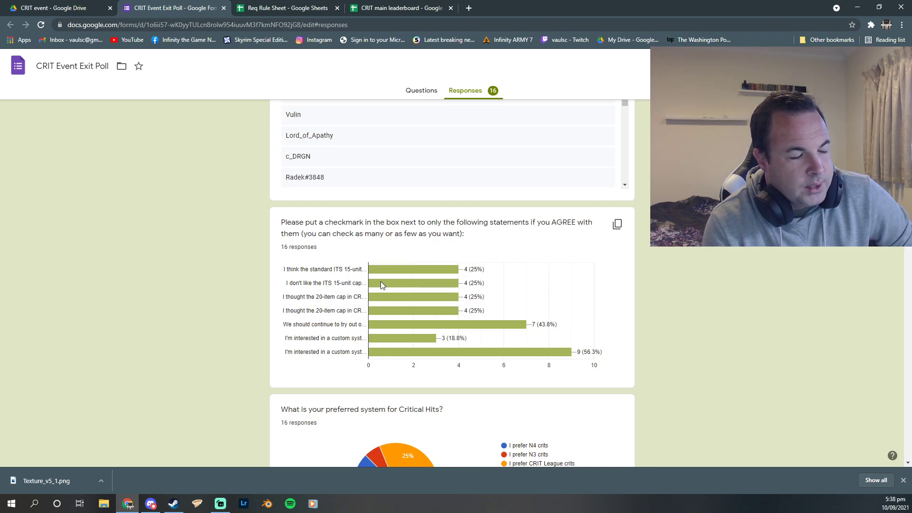
{"action": "mouse_move", "coordinate": [337, 289]}
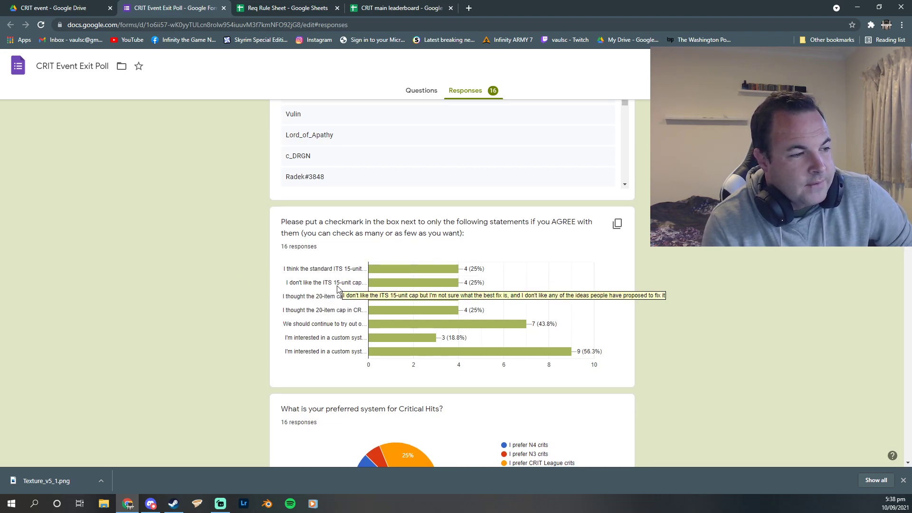
{"action": "scroll", "scroll_direction": "down", "scroll_amount": 3}
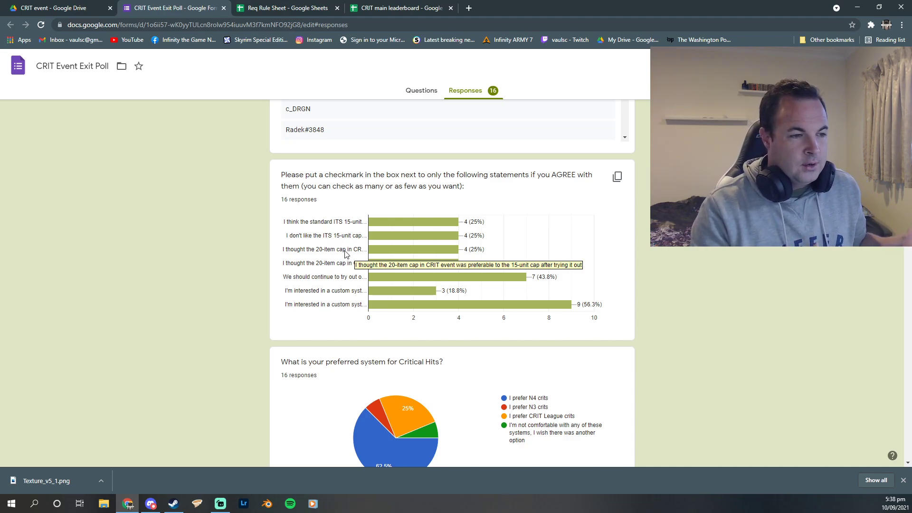
{"action": "mouse_move", "coordinate": [427, 260]}
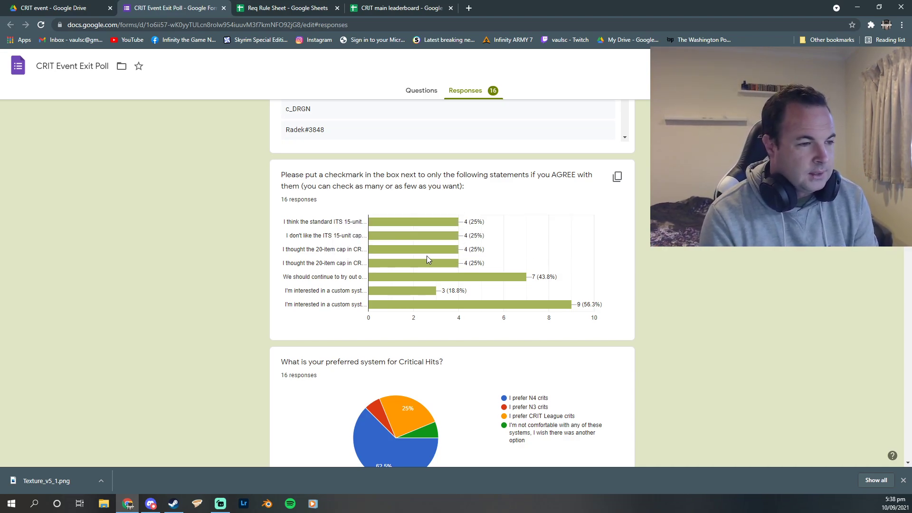
{"action": "mouse_move", "coordinate": [248, 271]}
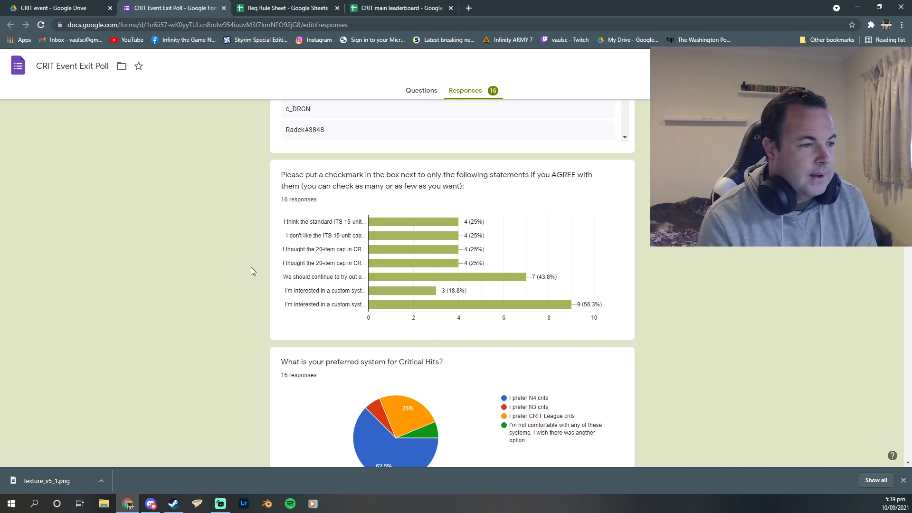
{"action": "mouse_move", "coordinate": [589, 287]}
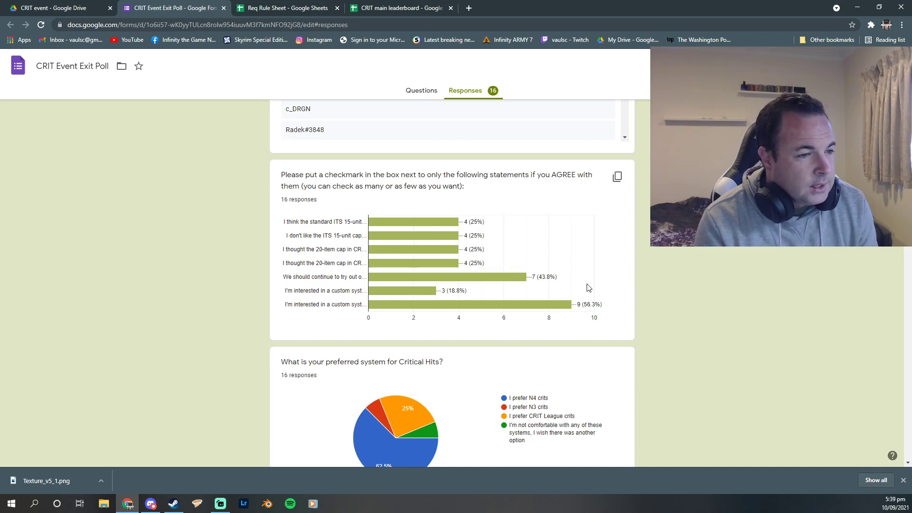
{"action": "mouse_move", "coordinate": [400, 276]}
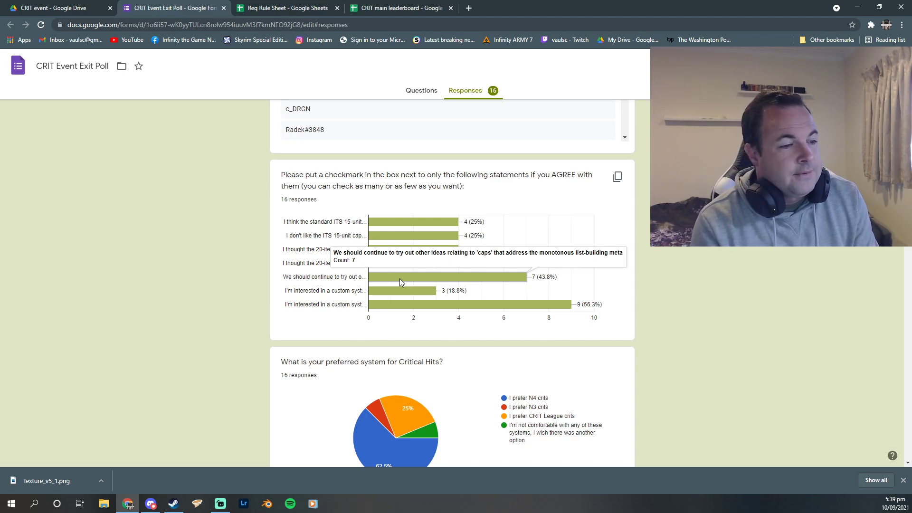
{"action": "mouse_move", "coordinate": [230, 288]}
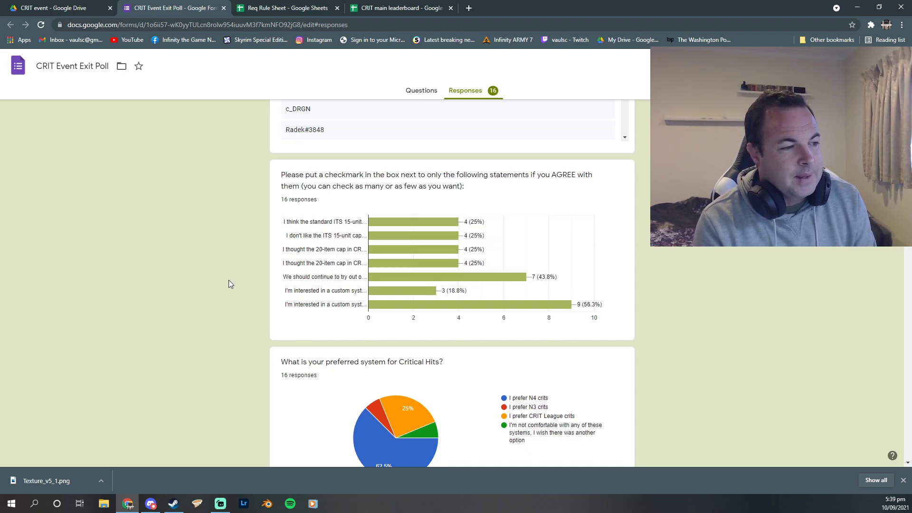
{"action": "mouse_move", "coordinate": [237, 267]}
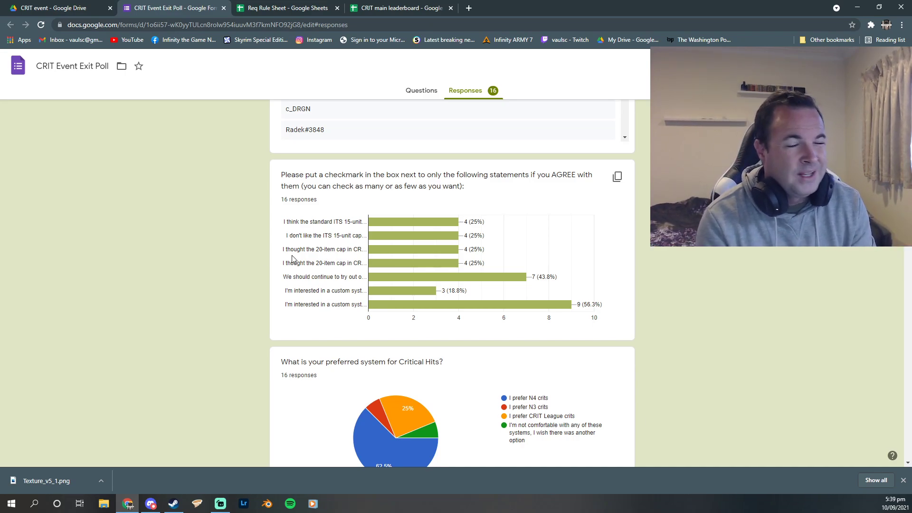
{"action": "mouse_move", "coordinate": [278, 308]}
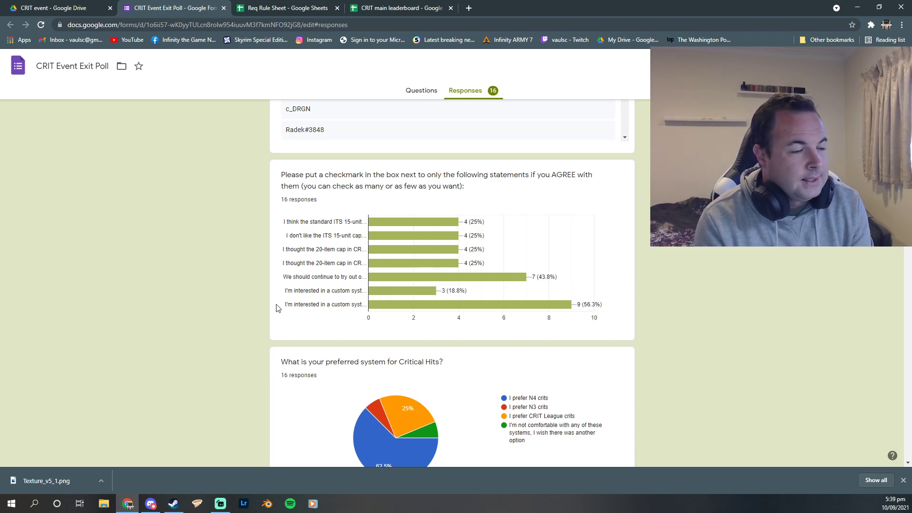
{"action": "mouse_move", "coordinate": [326, 308]}
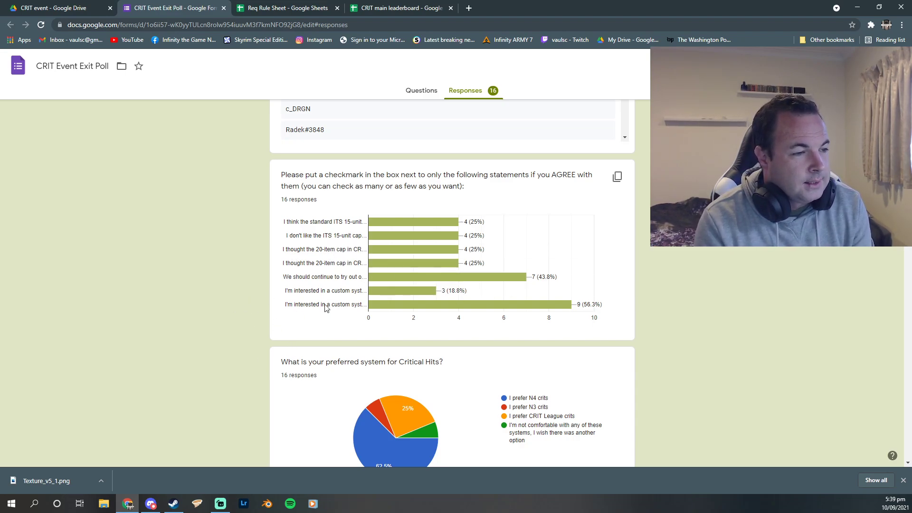
{"action": "mouse_move", "coordinate": [408, 291]}
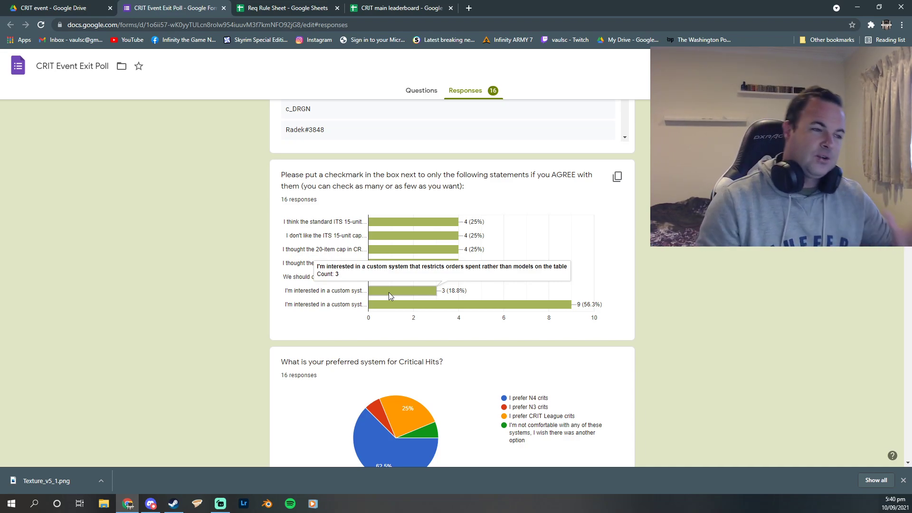
{"action": "mouse_move", "coordinate": [491, 166]}
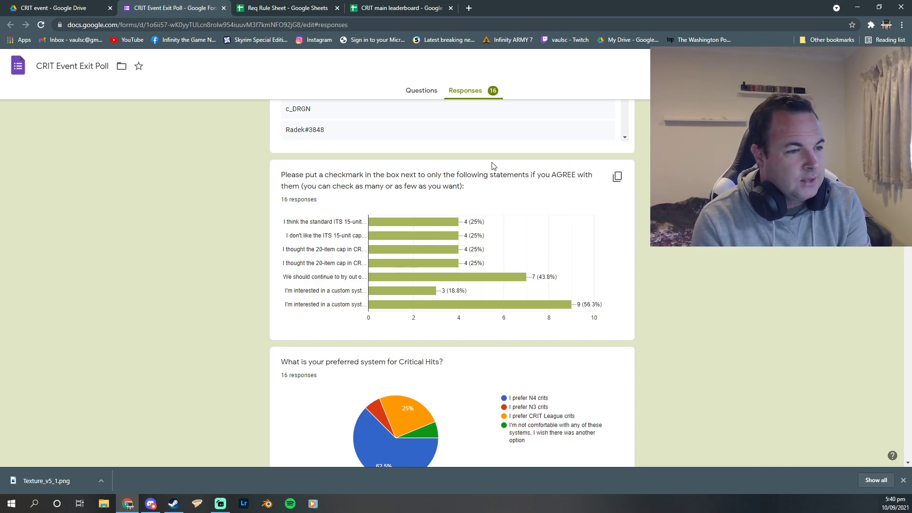
{"action": "mouse_move", "coordinate": [334, 332]}
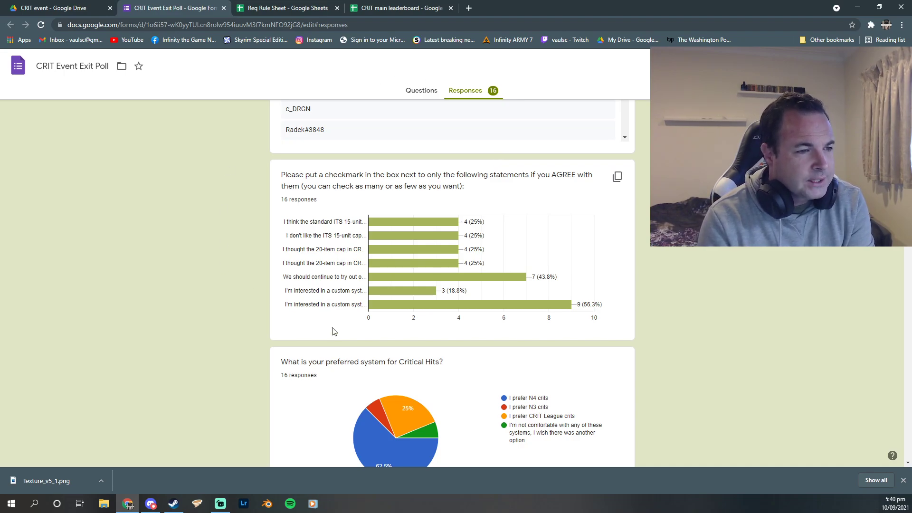
{"action": "mouse_move", "coordinate": [518, 312]}
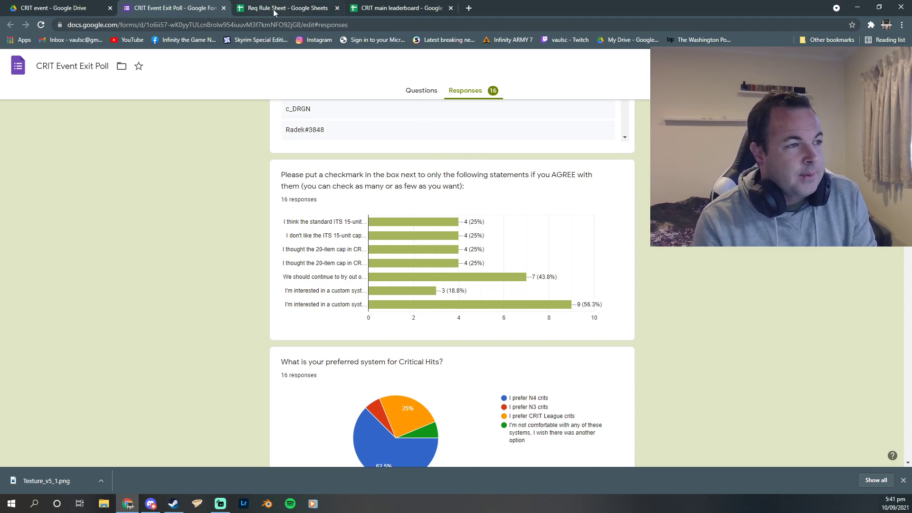
- Bring up the Req Rule Sheet and look through its character and sectorial entries
{"action": "left_click", "coordinate": [285, 7]}
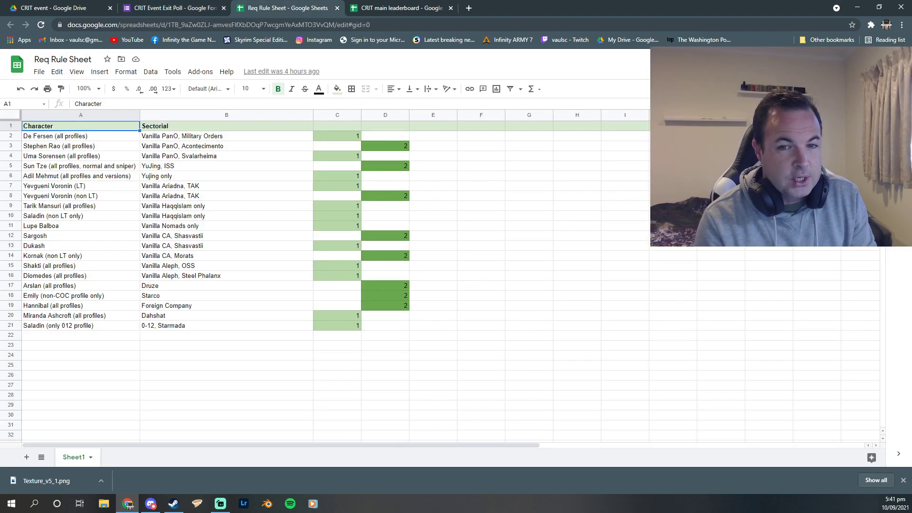
{"action": "left_click", "coordinate": [529, 226]}
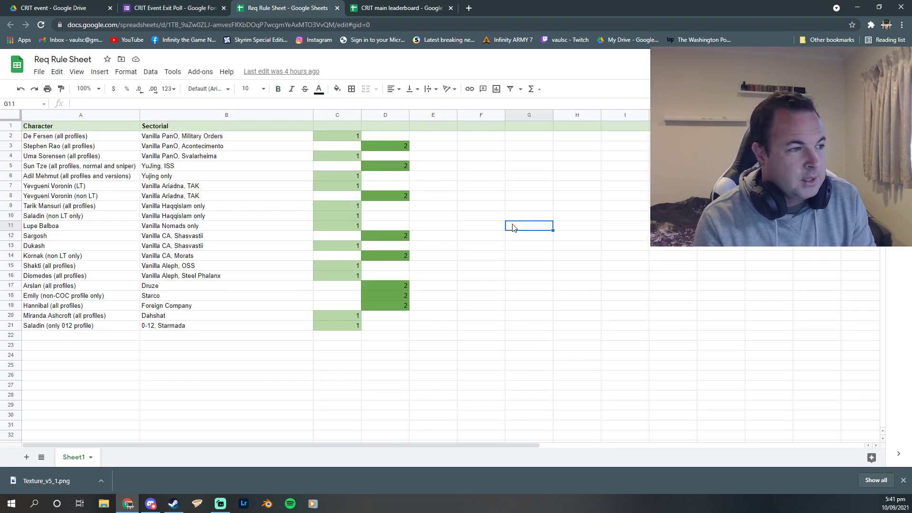
{"action": "mouse_move", "coordinate": [392, 173]}
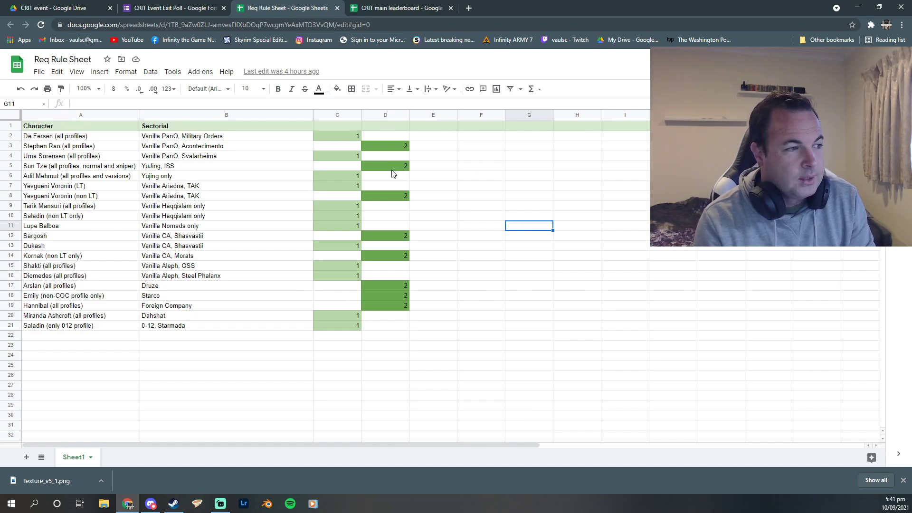
{"action": "left_click", "coordinate": [80, 156]}
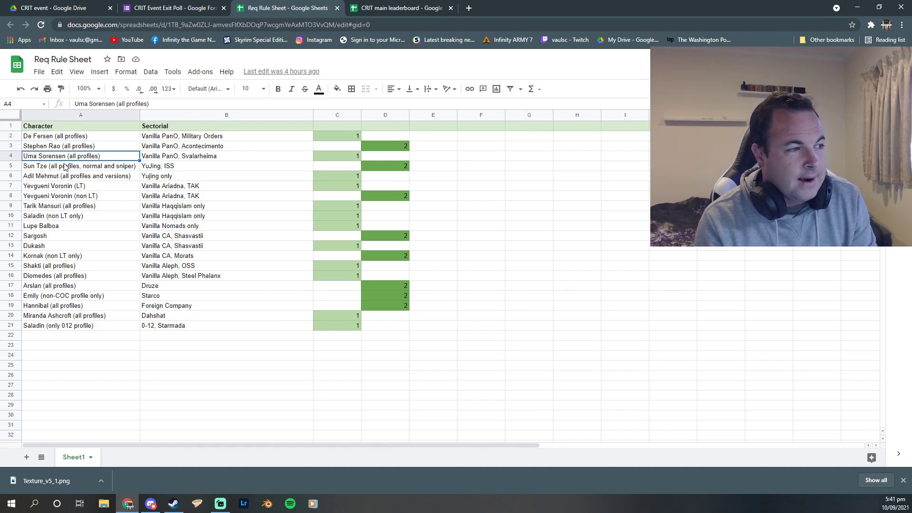
{"action": "left_click", "coordinate": [53, 275]}
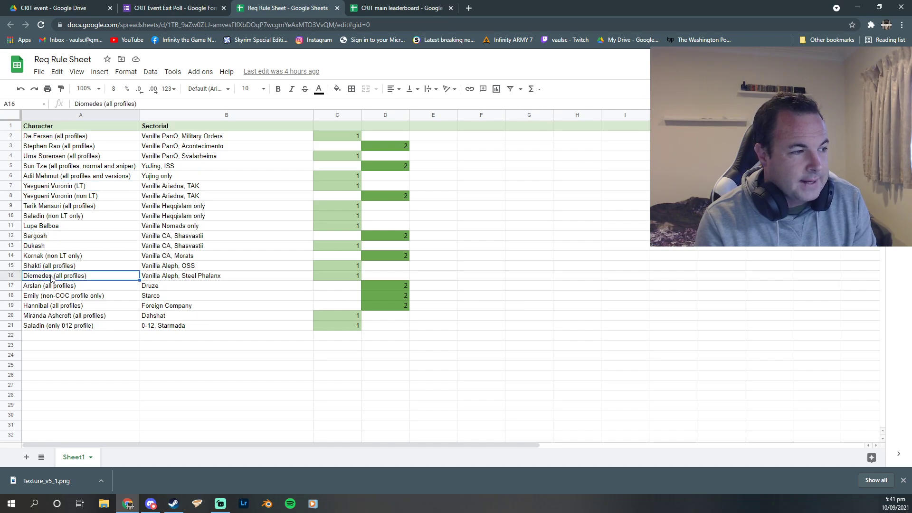
{"action": "left_click", "coordinate": [80, 354]}
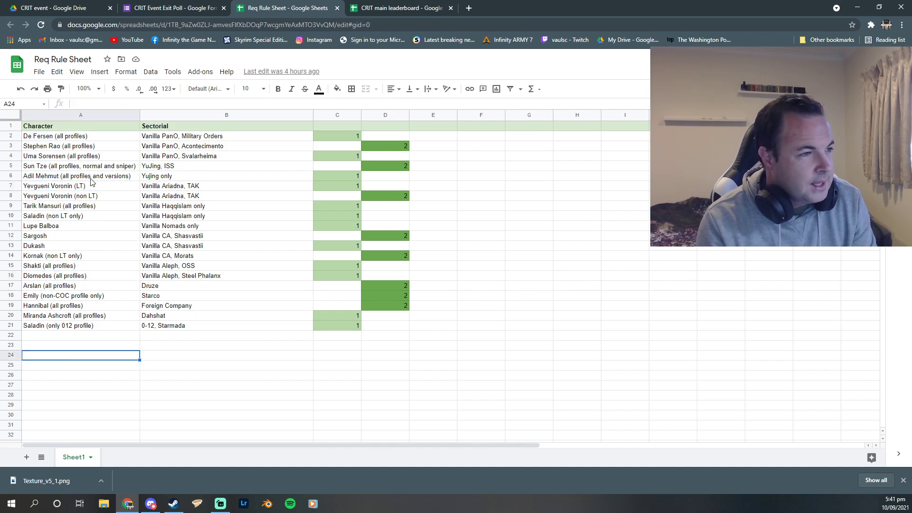
{"action": "left_click", "coordinate": [227, 176]}
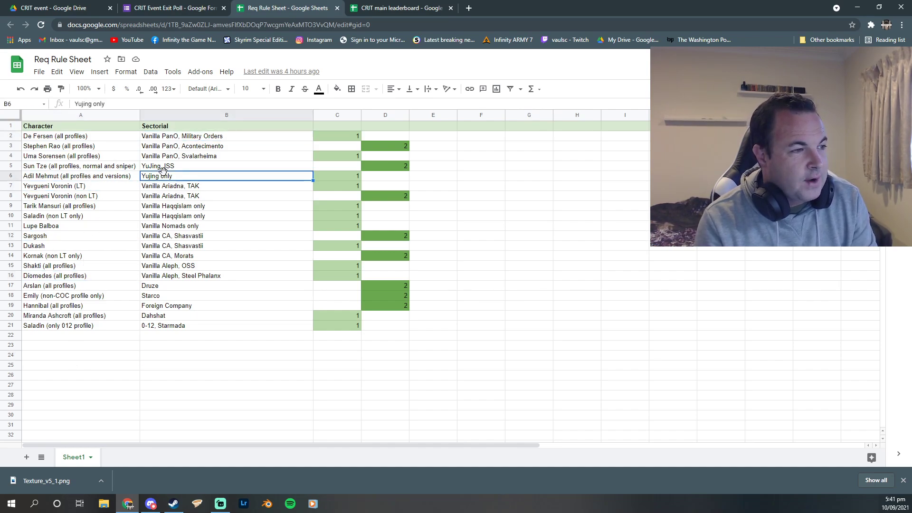
{"action": "left_click", "coordinate": [226, 325]}
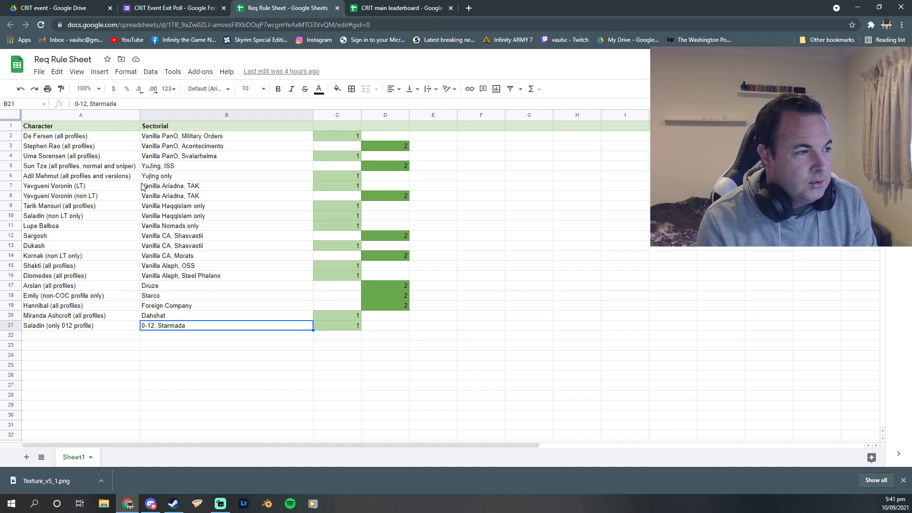
{"action": "left_click", "coordinate": [336, 136]}
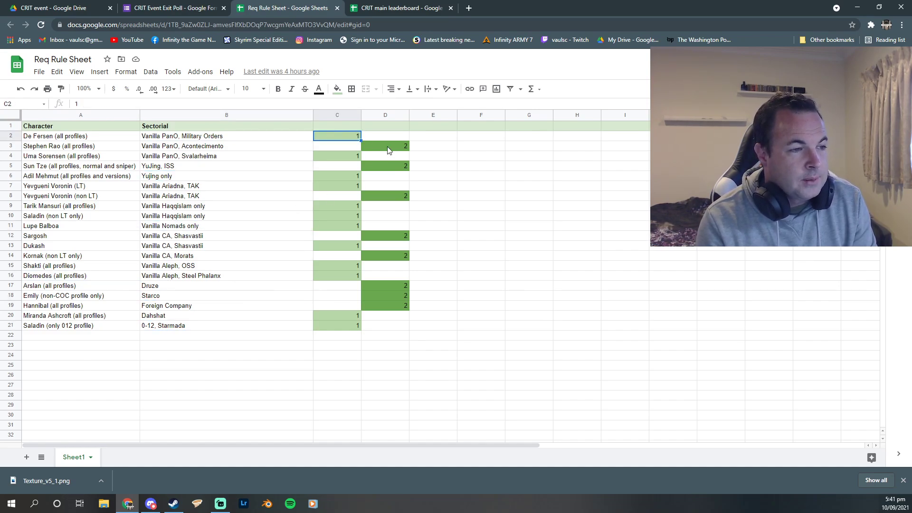
{"action": "left_click", "coordinate": [530, 176]}
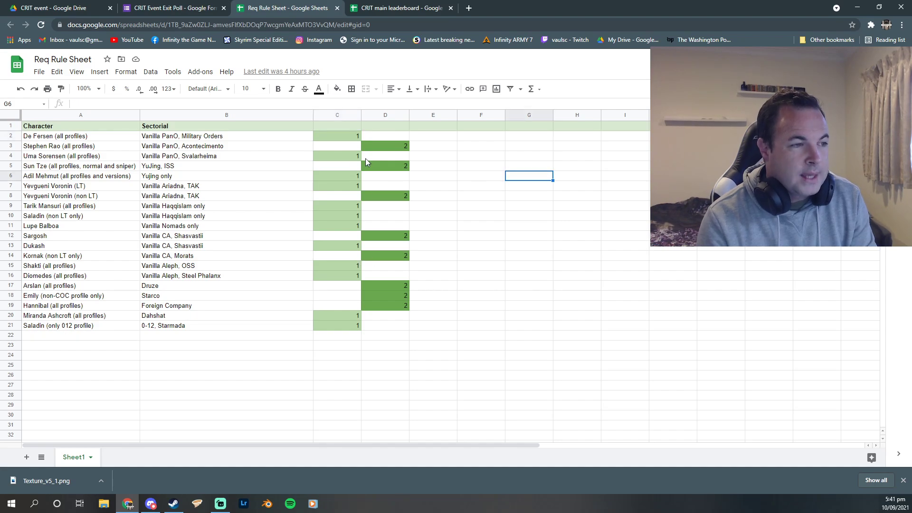
{"action": "left_click", "coordinate": [336, 115]}
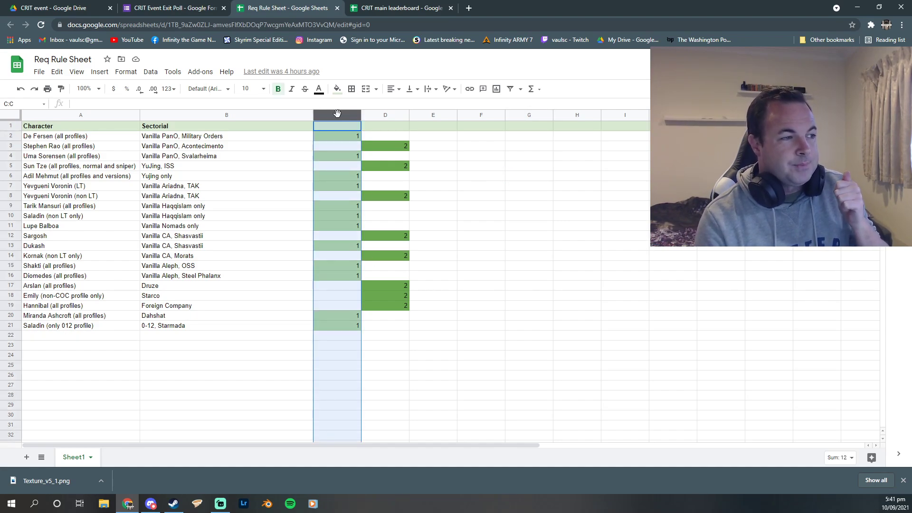
{"action": "mouse_move", "coordinate": [438, 162]}
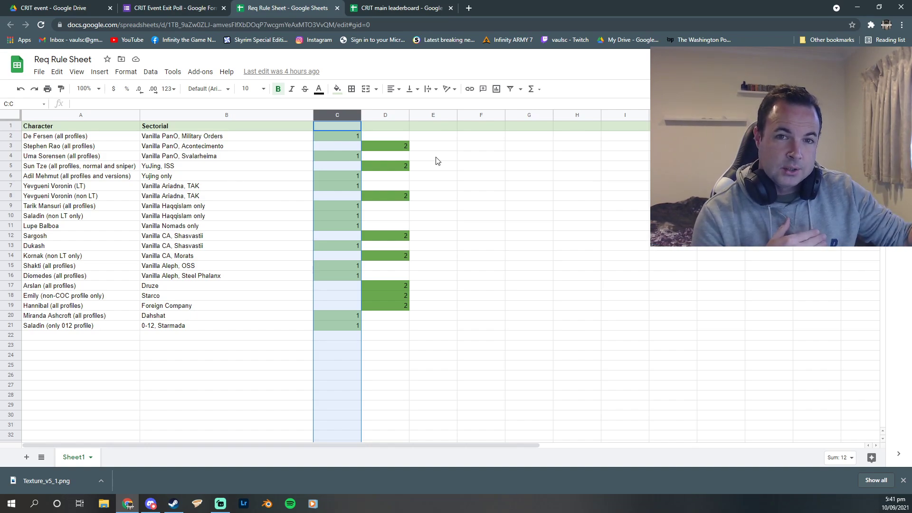
{"action": "mouse_move", "coordinate": [351, 157]}
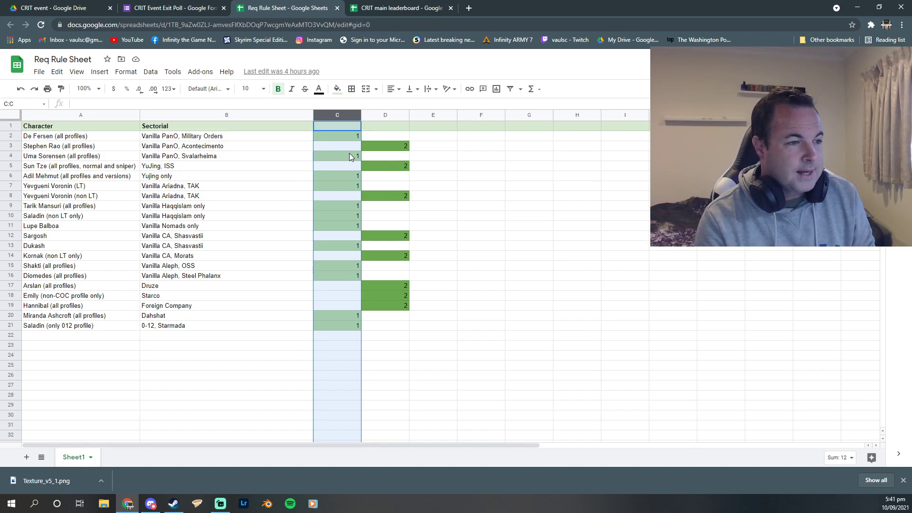
{"action": "left_click", "coordinate": [385, 145]}
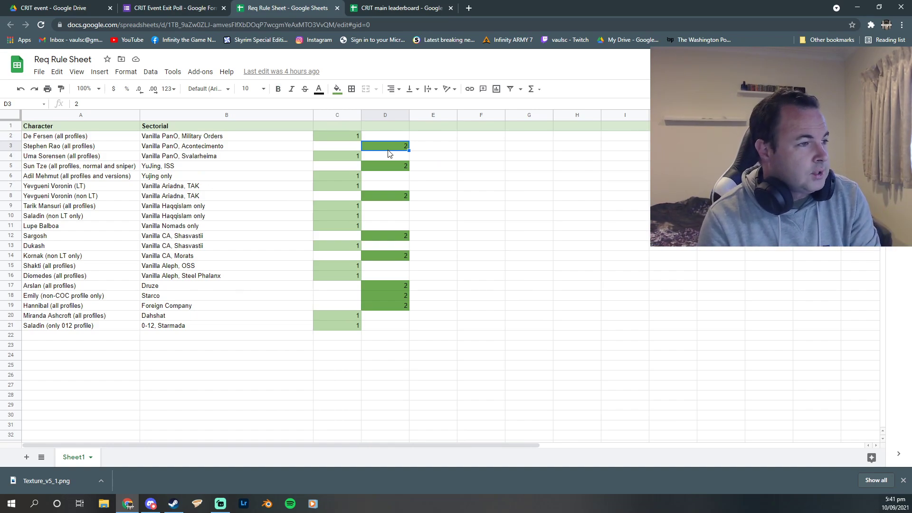
{"action": "left_click", "coordinate": [80, 136]}
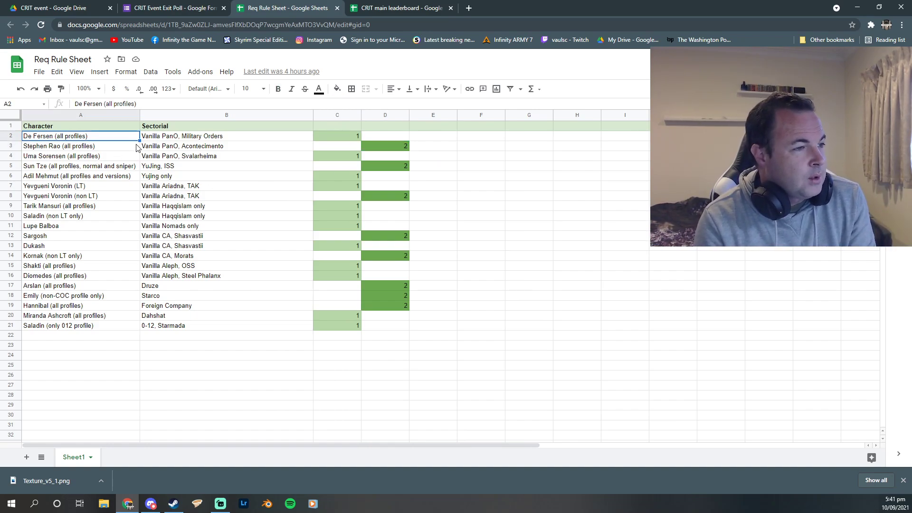
{"action": "left_click", "coordinate": [10, 136]}
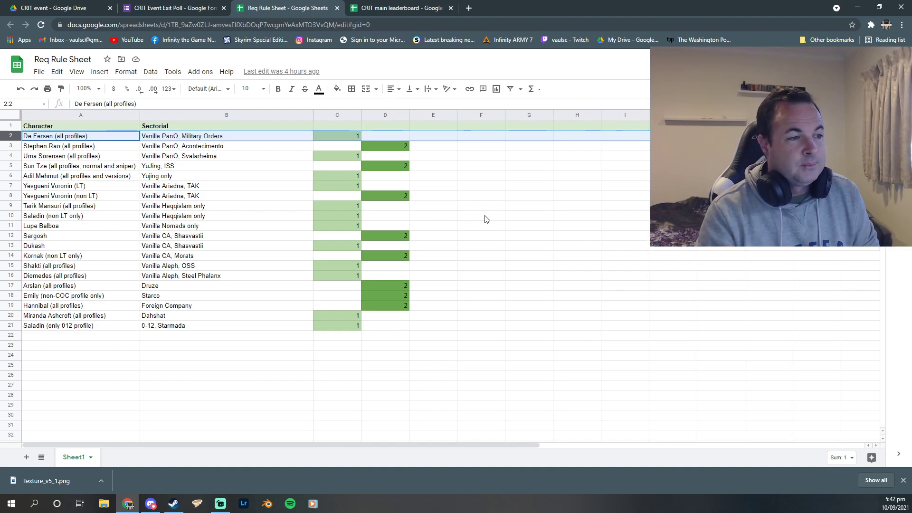
{"action": "mouse_move", "coordinate": [128, 130]}
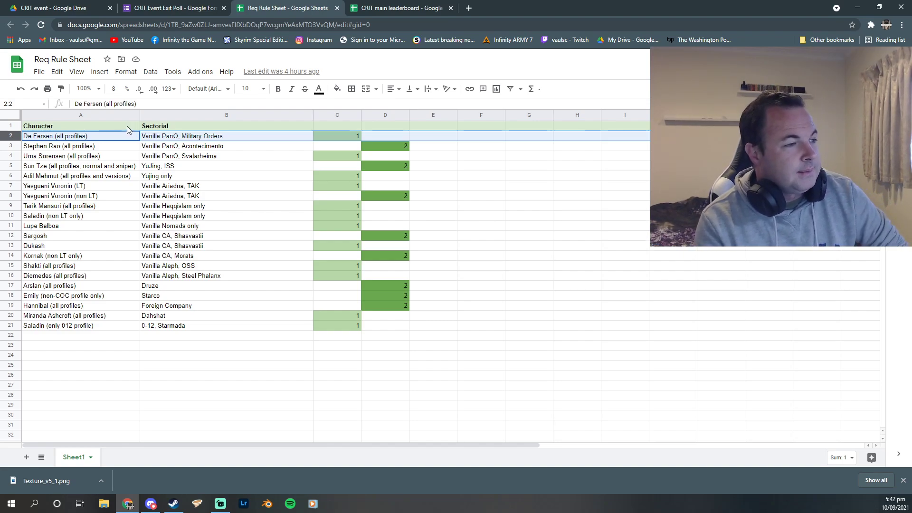
{"action": "mouse_move", "coordinate": [39, 244]}
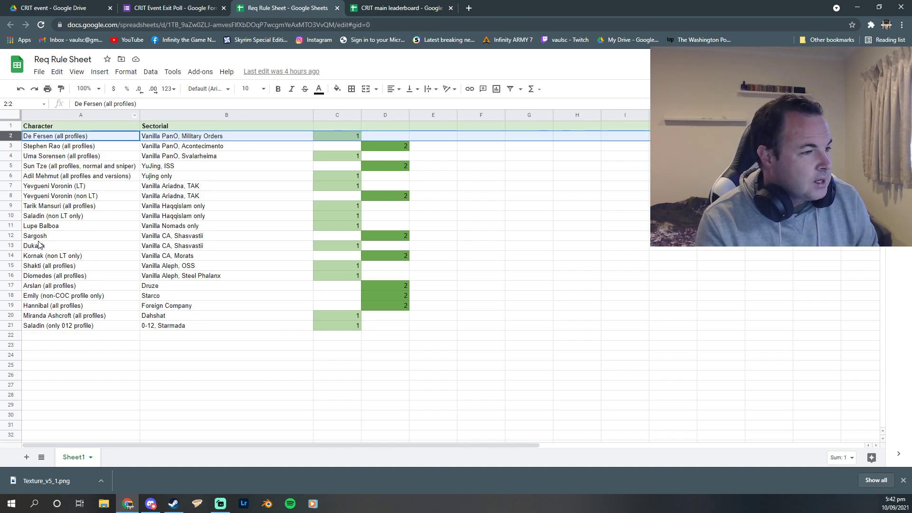
{"action": "left_click", "coordinate": [35, 236]}
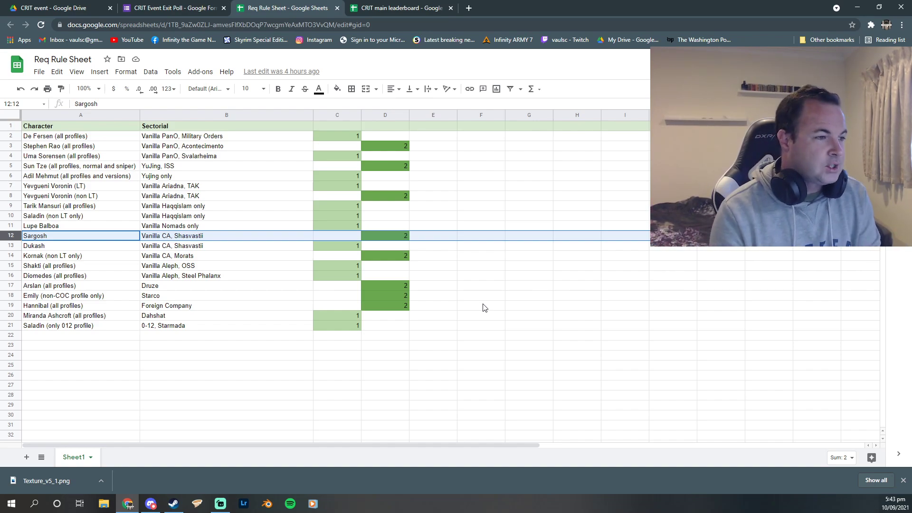
{"action": "left_click", "coordinate": [433, 375]}
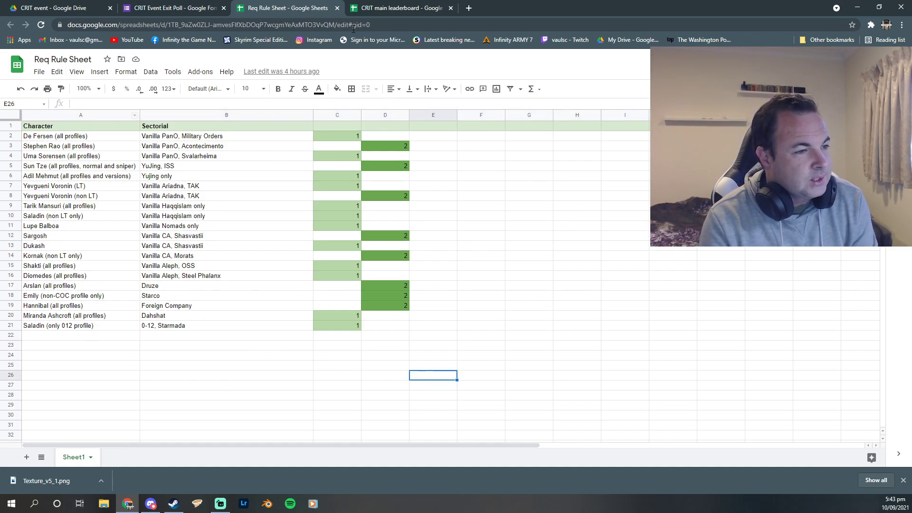
{"action": "left_click", "coordinate": [576, 176]}
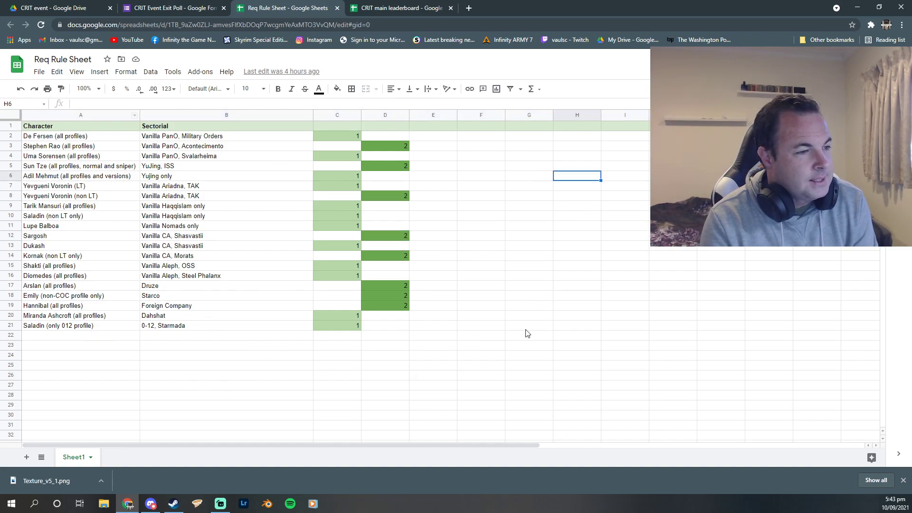
- Return to the exit poll responses after a brief glance back at the Req Rule Sheet
{"action": "left_click", "coordinate": [172, 8]}
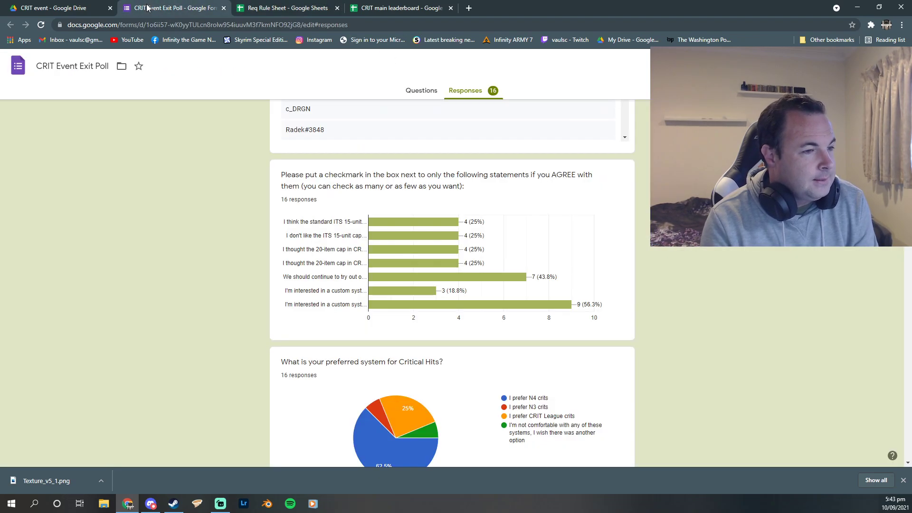
{"action": "mouse_move", "coordinate": [472, 303]}
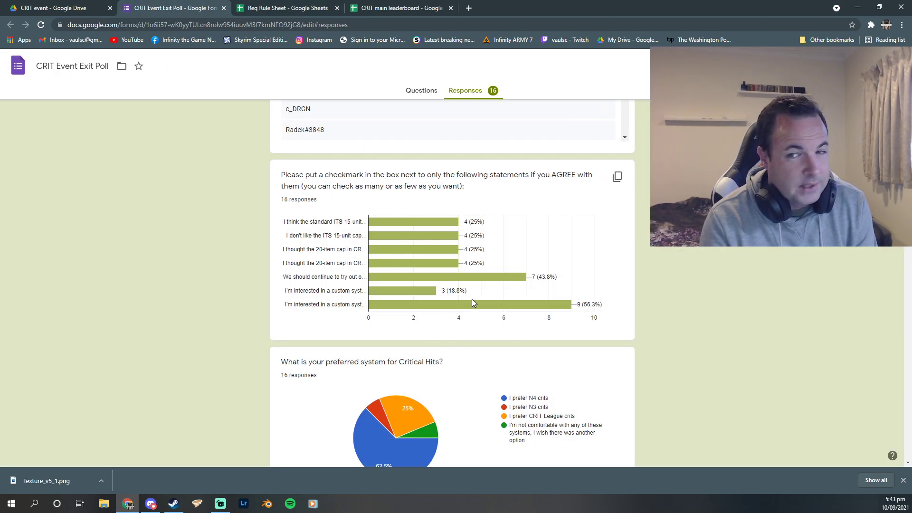
{"action": "left_click", "coordinate": [285, 8]}
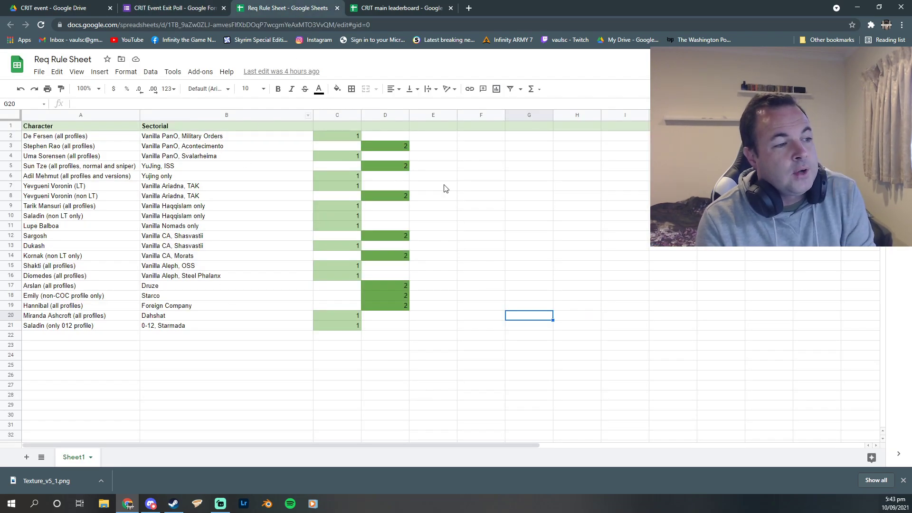
{"action": "left_click", "coordinate": [385, 374]}
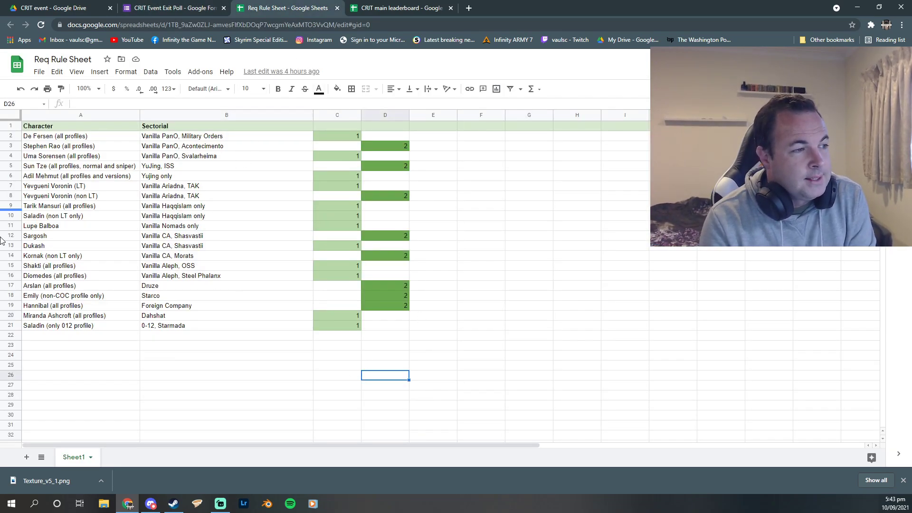
{"action": "left_click", "coordinate": [172, 8]}
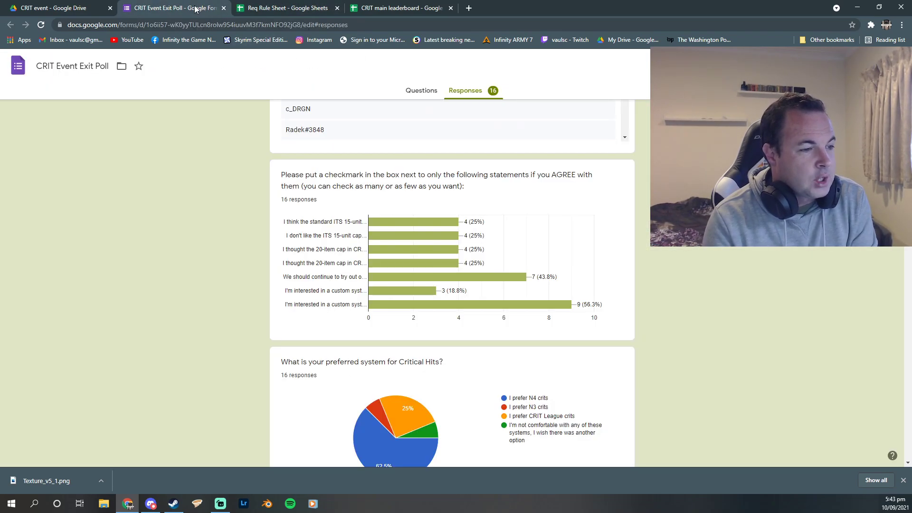
{"action": "scroll", "scroll_direction": "down", "scroll_amount": 3}
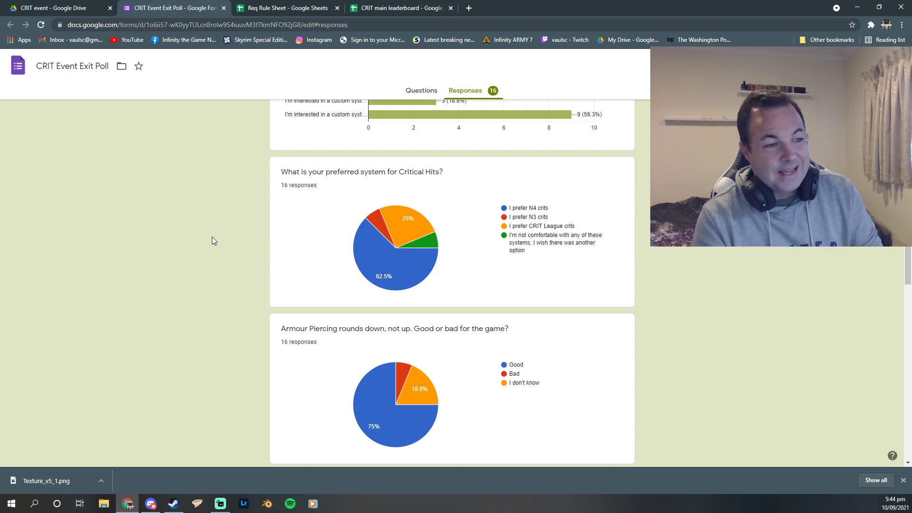
{"action": "mouse_move", "coordinate": [641, 257]}
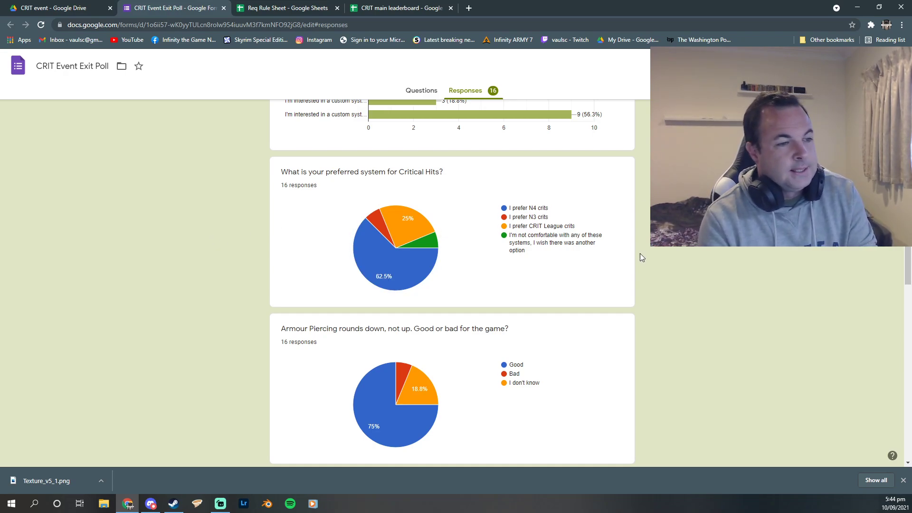
{"action": "mouse_move", "coordinate": [368, 253]}
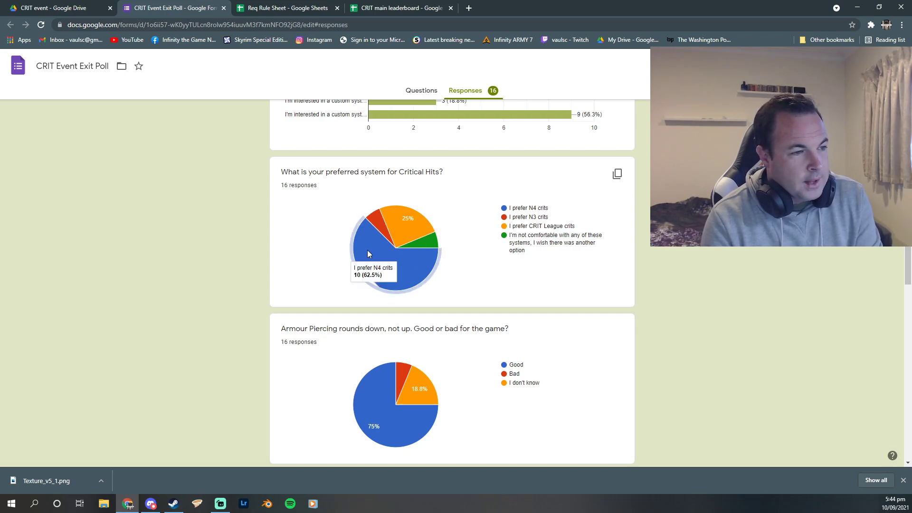
{"action": "mouse_move", "coordinate": [476, 235]}
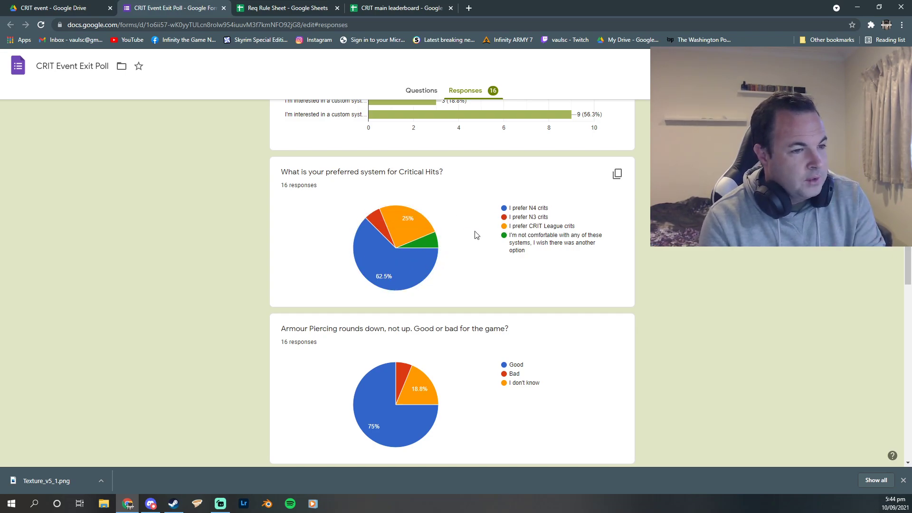
{"action": "mouse_move", "coordinate": [667, 266]}
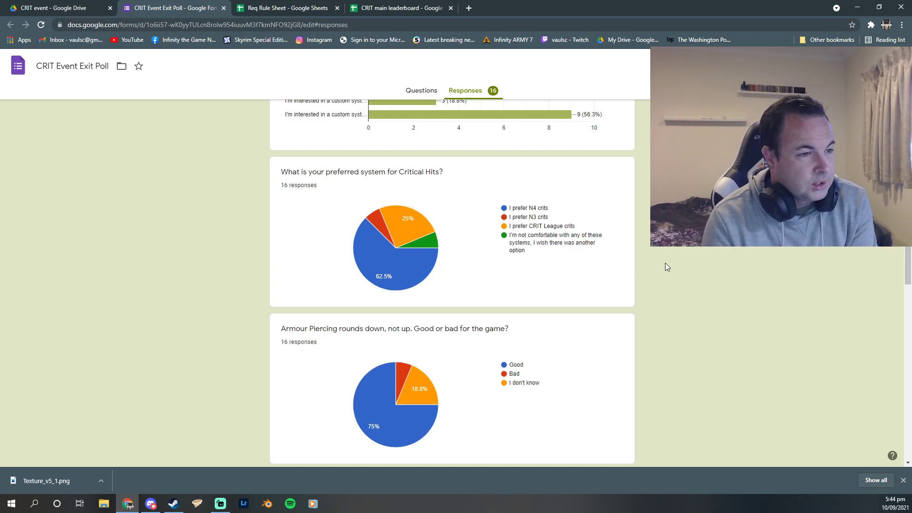
{"action": "mouse_move", "coordinate": [395, 262]}
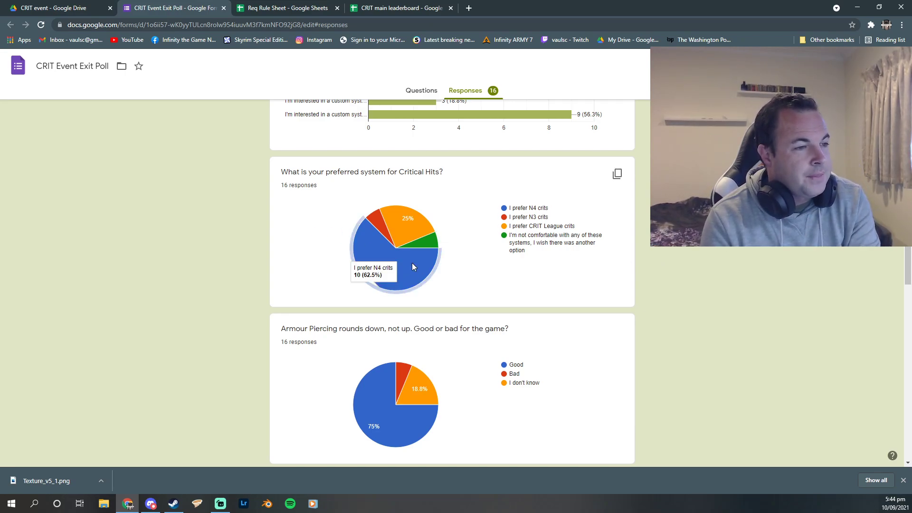
{"action": "mouse_move", "coordinate": [416, 240]}
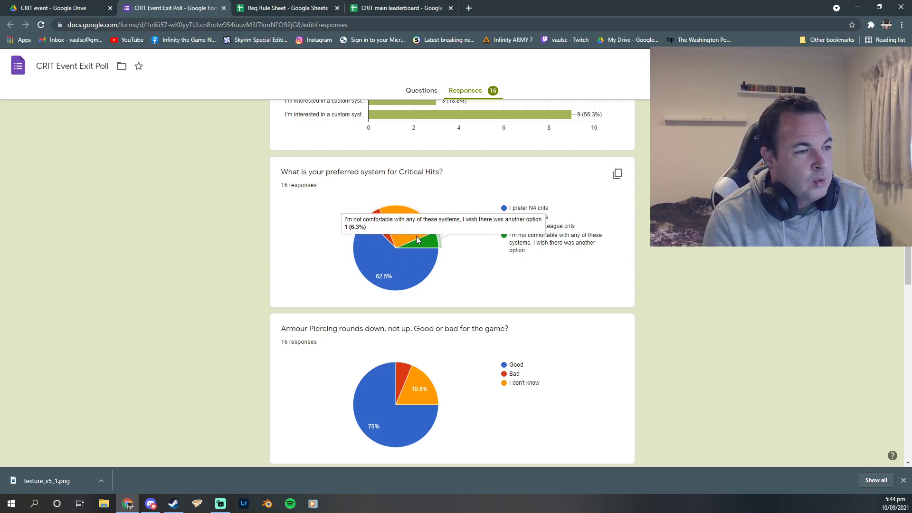
{"action": "mouse_move", "coordinate": [221, 244]}
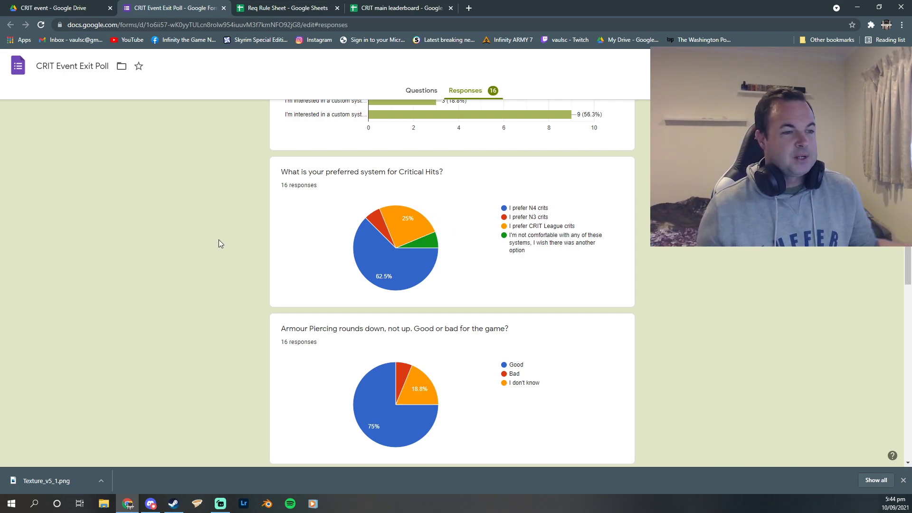
{"action": "mouse_move", "coordinate": [227, 323]}
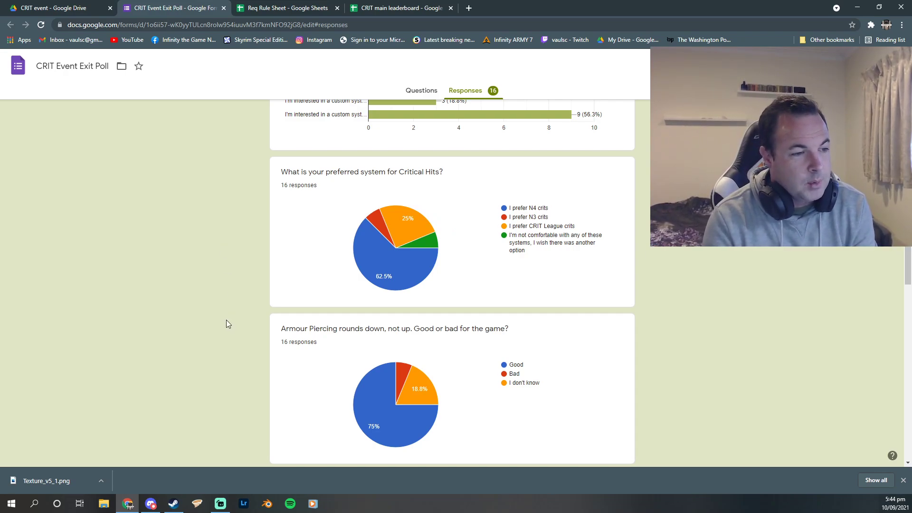
{"action": "scroll", "scroll_direction": "down", "scroll_amount": 3}
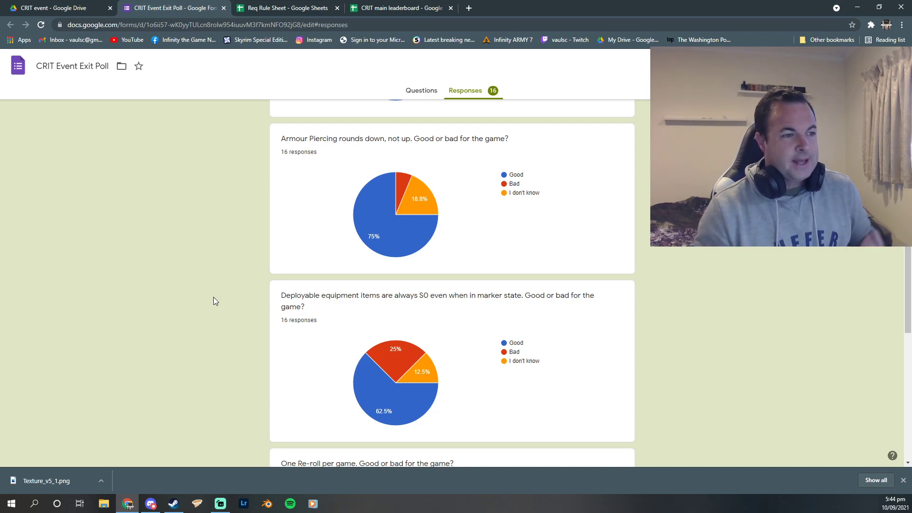
{"action": "mouse_move", "coordinate": [269, 309]}
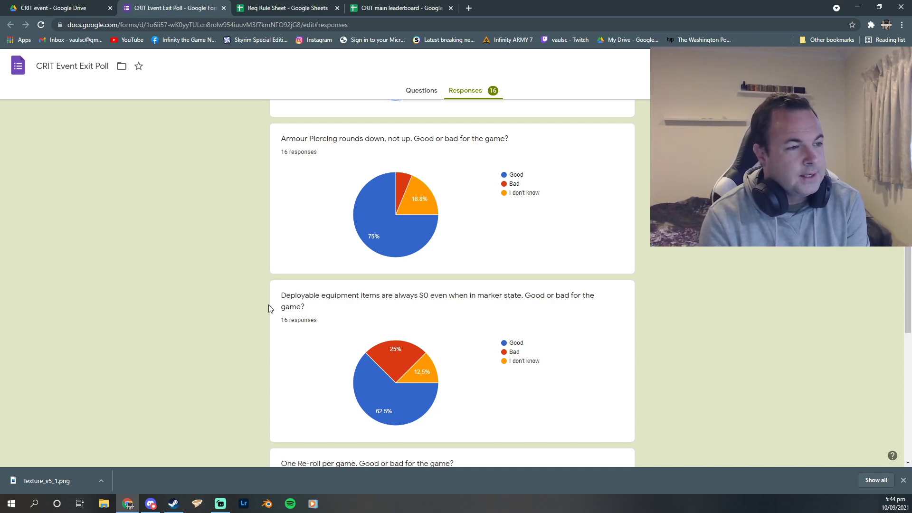
{"action": "mouse_move", "coordinate": [379, 202]}
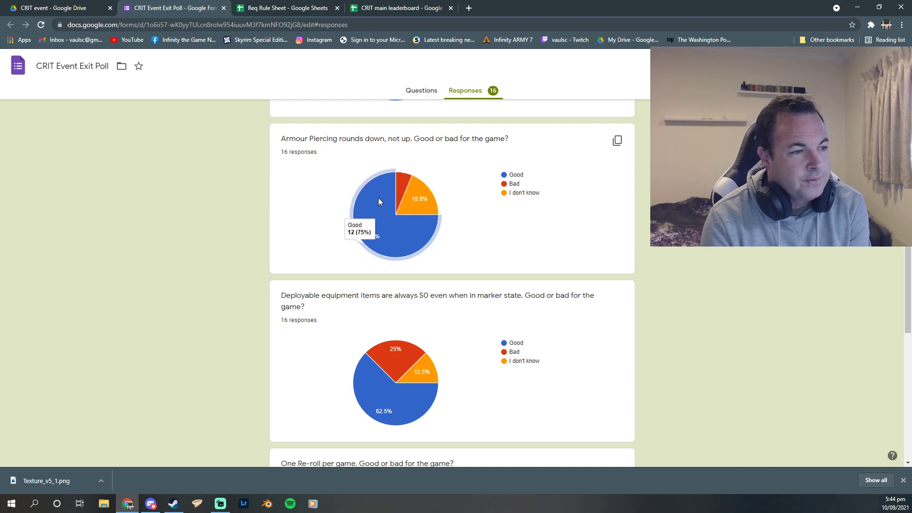
{"action": "mouse_move", "coordinate": [196, 221]}
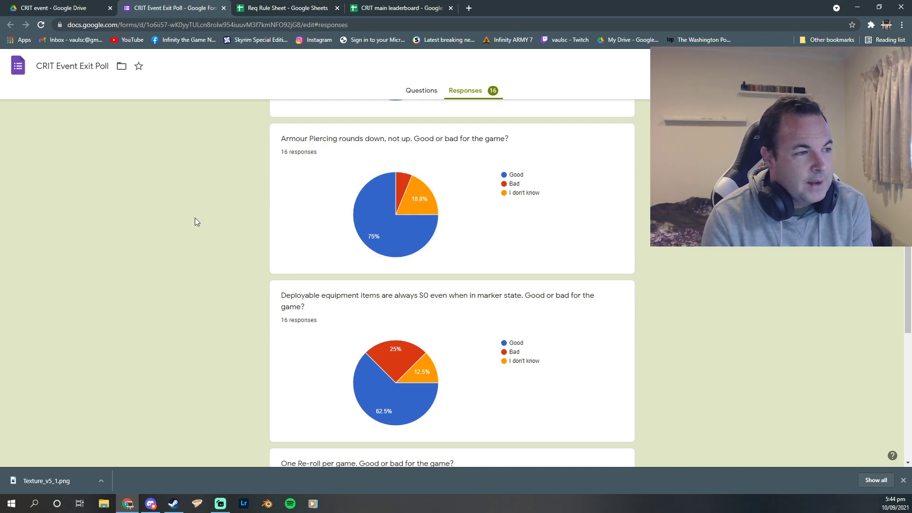
{"action": "mouse_move", "coordinate": [172, 215]}
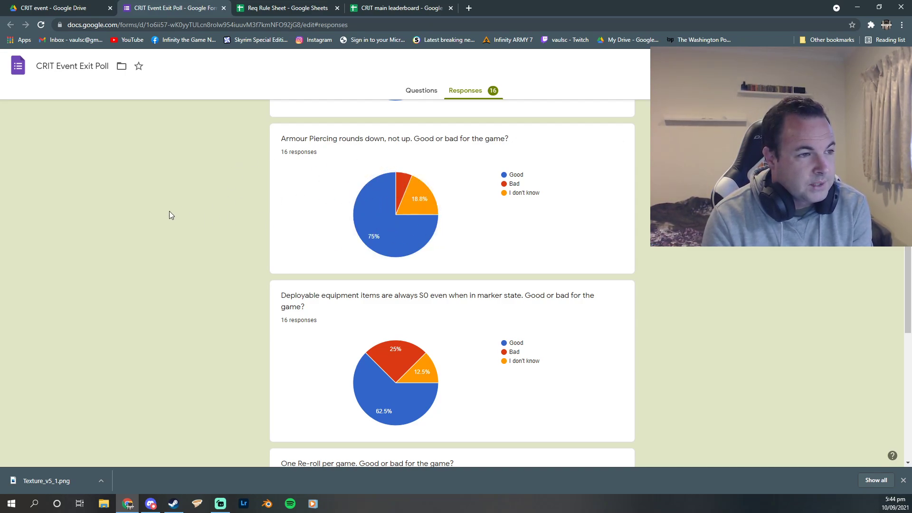
{"action": "mouse_move", "coordinate": [175, 214]}
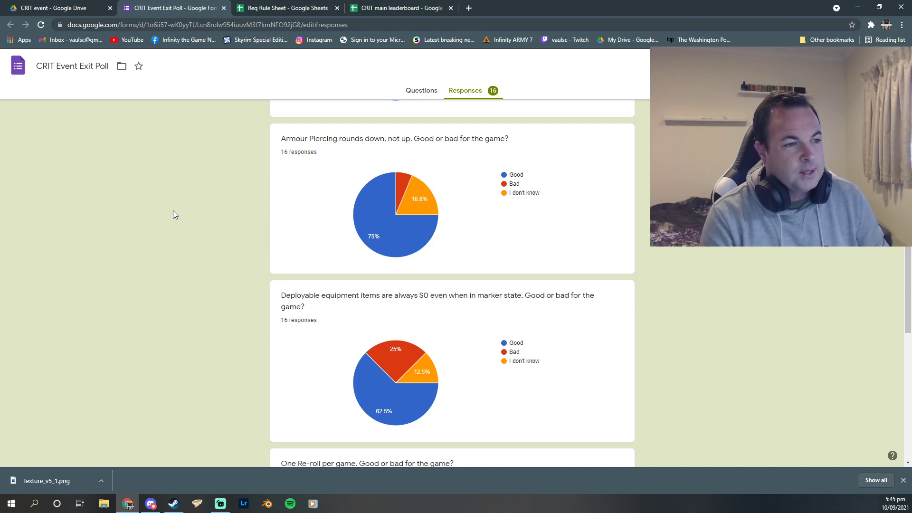
{"action": "mouse_move", "coordinate": [587, 198]}
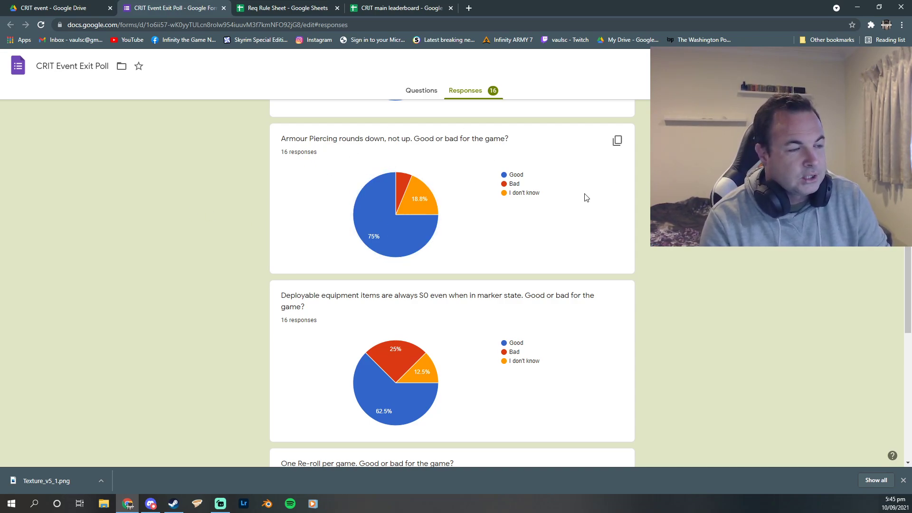
- Scroll to the One Re-roll per game pie chart showing 50% Bad
{"action": "scroll", "scroll_direction": "down", "scroll_amount": 3}
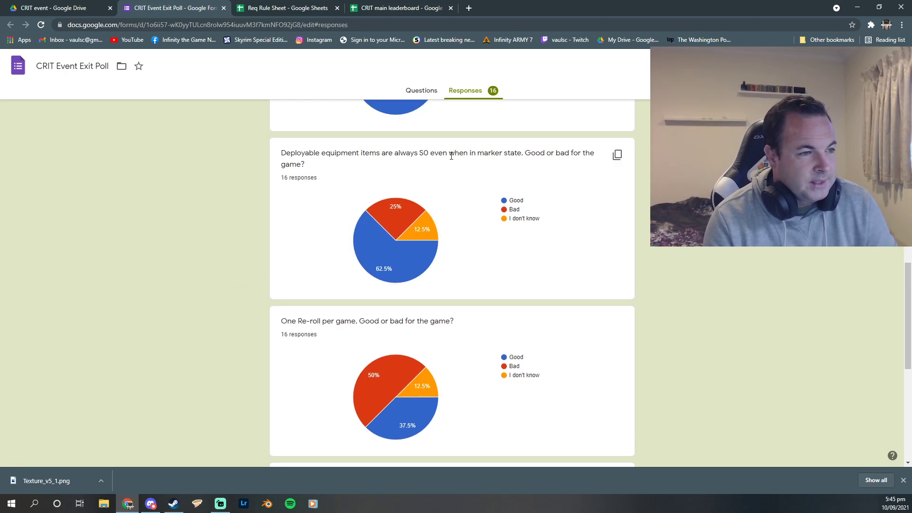
{"action": "mouse_move", "coordinate": [244, 253]}
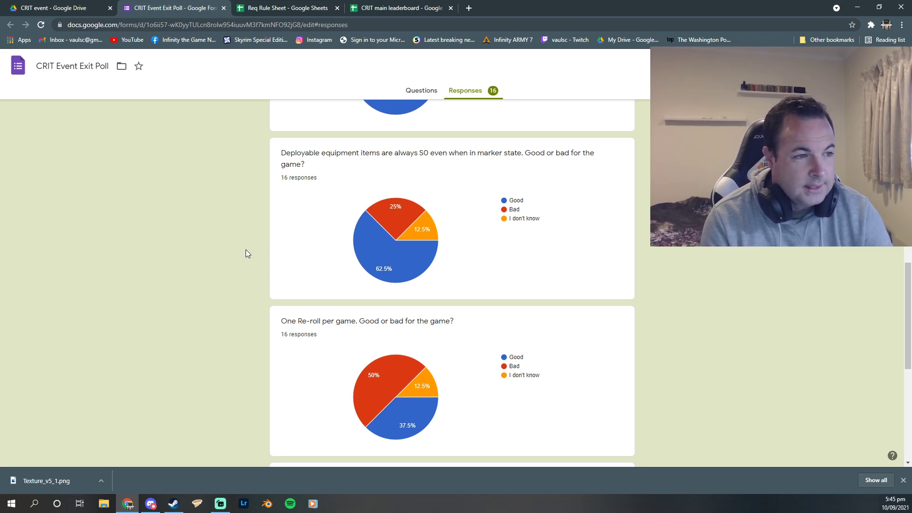
{"action": "mouse_move", "coordinate": [244, 235]}
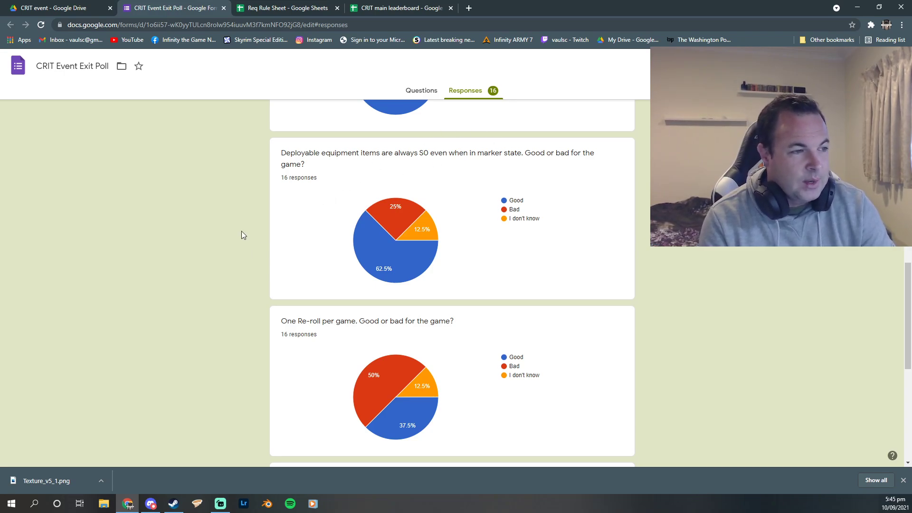
{"action": "mouse_move", "coordinate": [235, 221]}
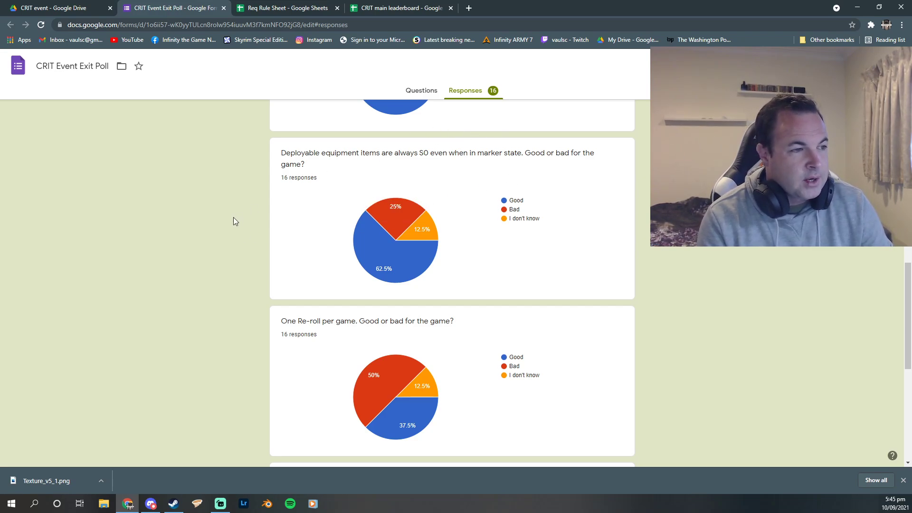
{"action": "mouse_move", "coordinate": [261, 270]}
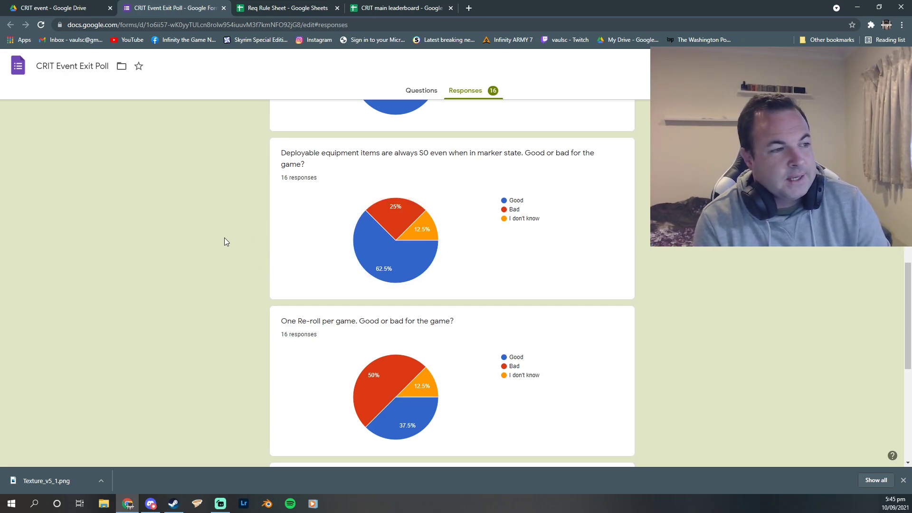
{"action": "mouse_move", "coordinate": [301, 146]}
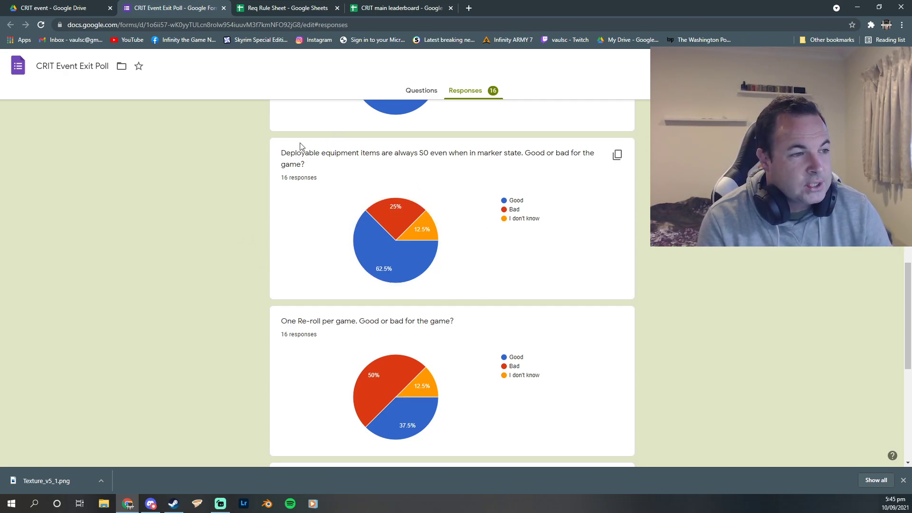
{"action": "scroll", "scroll_direction": "down", "scroll_amount": 3}
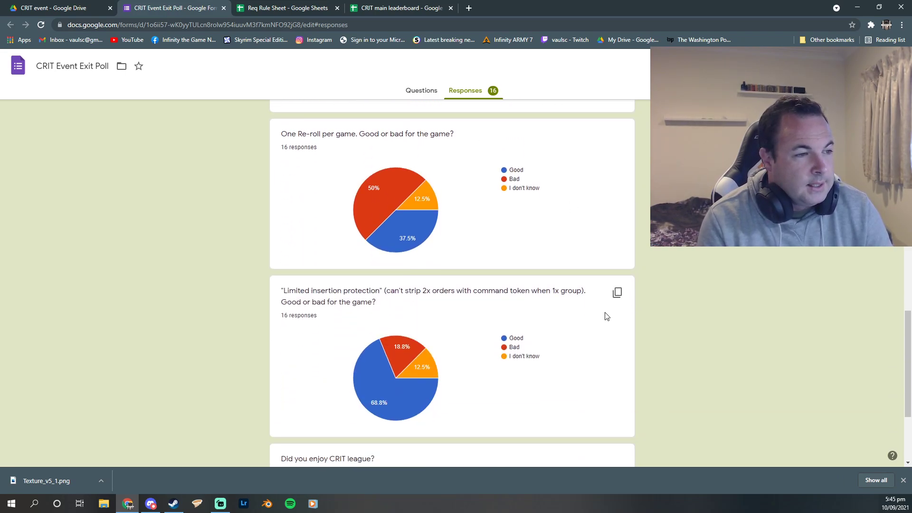
{"action": "scroll", "scroll_direction": "up", "scroll_amount": 3}
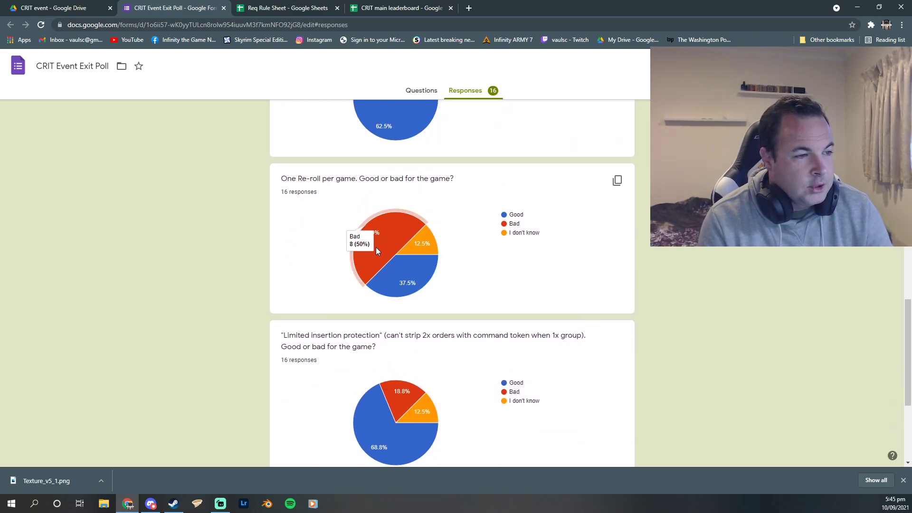
{"action": "mouse_move", "coordinate": [182, 292]}
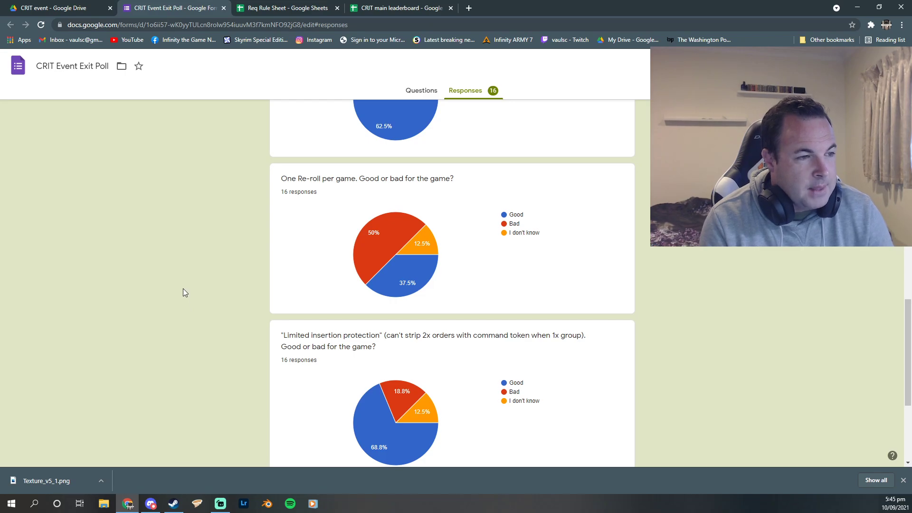
{"action": "mouse_move", "coordinate": [244, 254]}
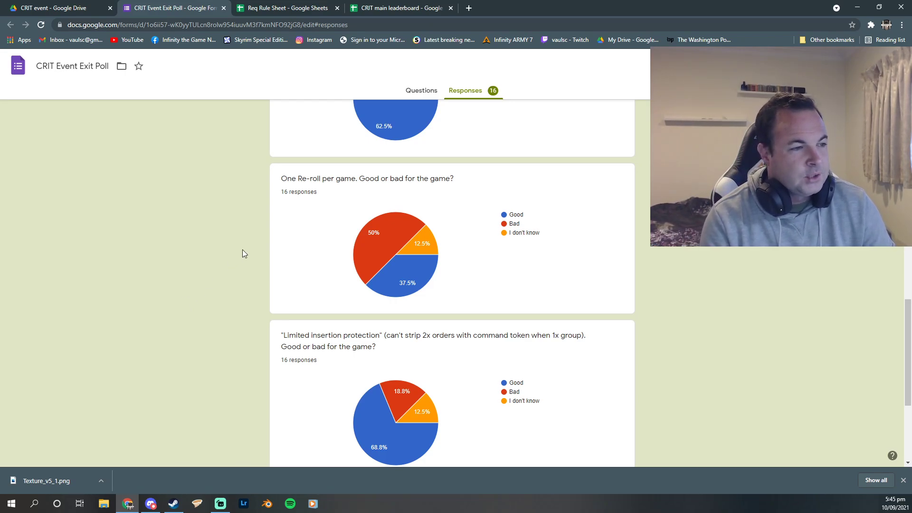
{"action": "mouse_move", "coordinate": [242, 244]}
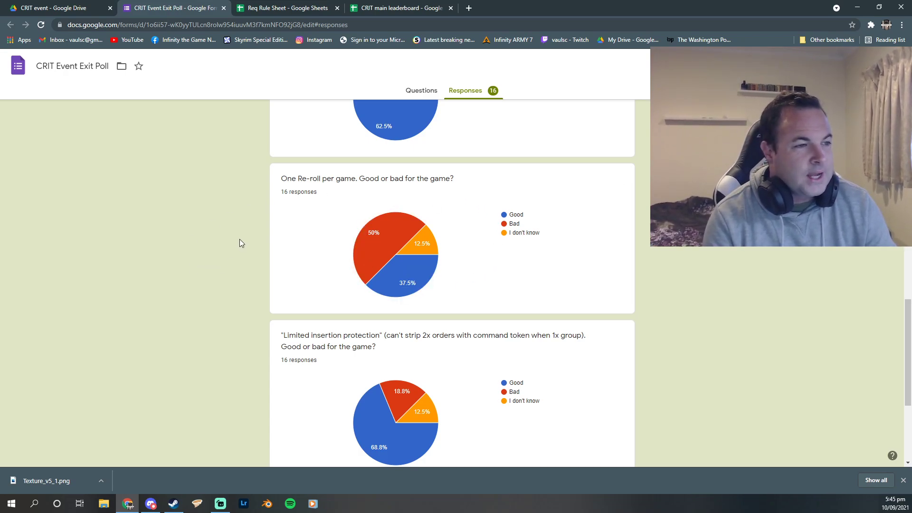
{"action": "mouse_move", "coordinate": [366, 165]}
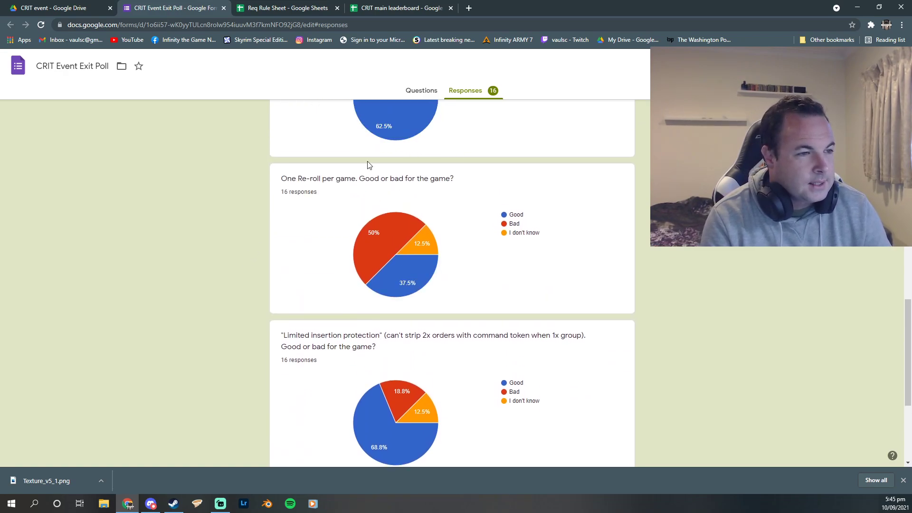
- Scroll to the final charts, reaching Did you enjoy CRIT league? at 87.5% Yes
{"action": "scroll", "scroll_direction": "down", "scroll_amount": 3}
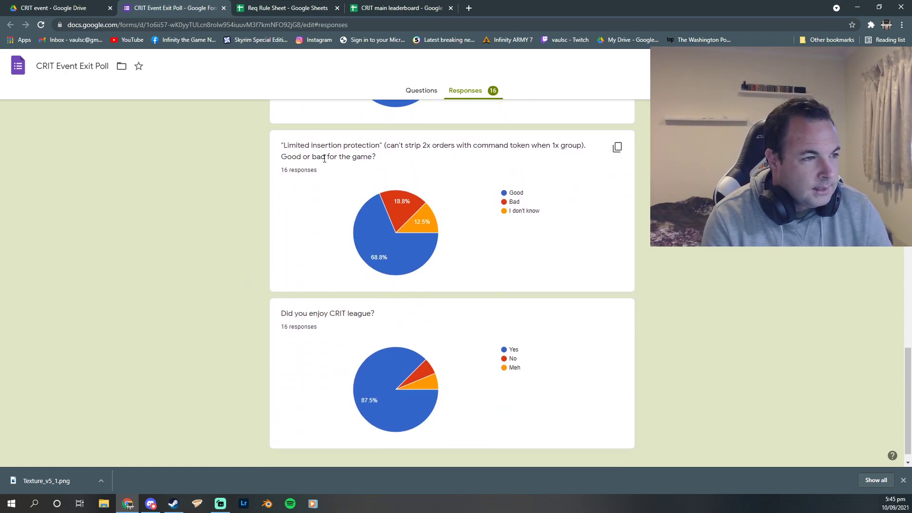
{"action": "mouse_move", "coordinate": [364, 224]}
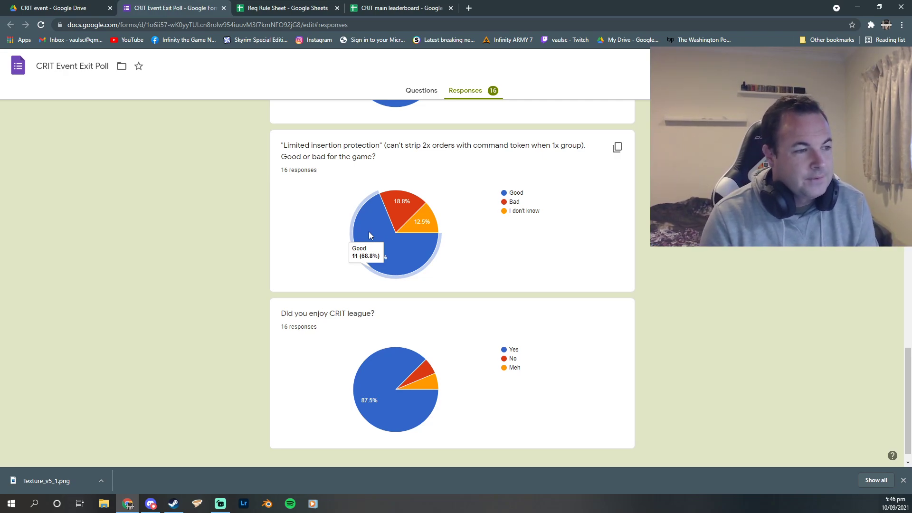
{"action": "mouse_move", "coordinate": [295, 265]}
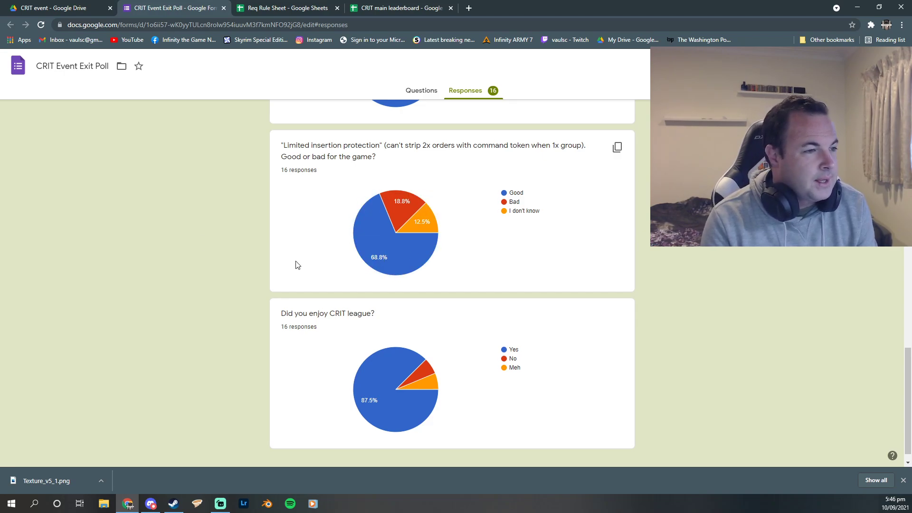
{"action": "scroll", "scroll_direction": "down", "scroll_amount": 3}
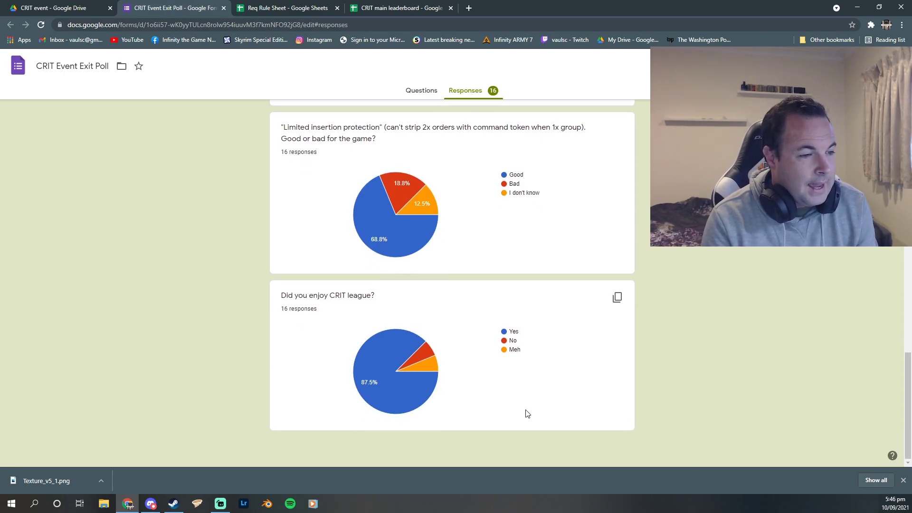
{"action": "mouse_move", "coordinate": [373, 353]}
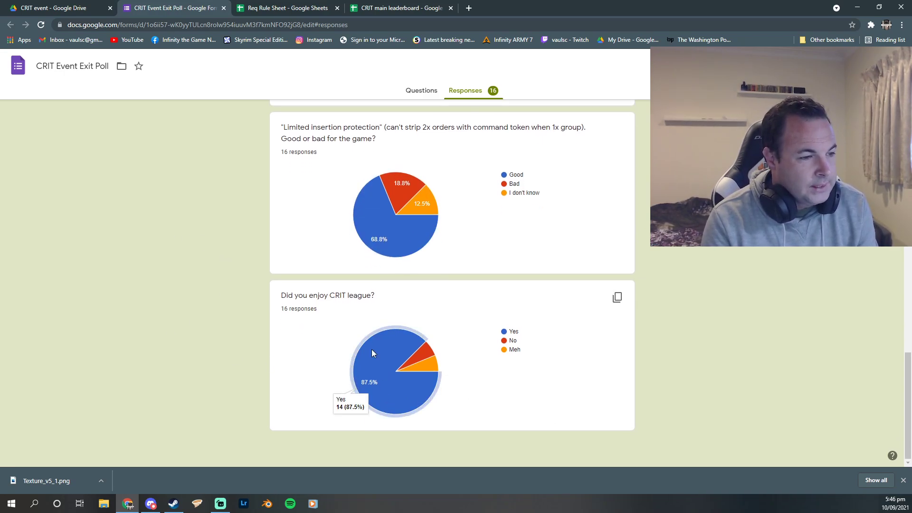
{"action": "mouse_move", "coordinate": [215, 306]}
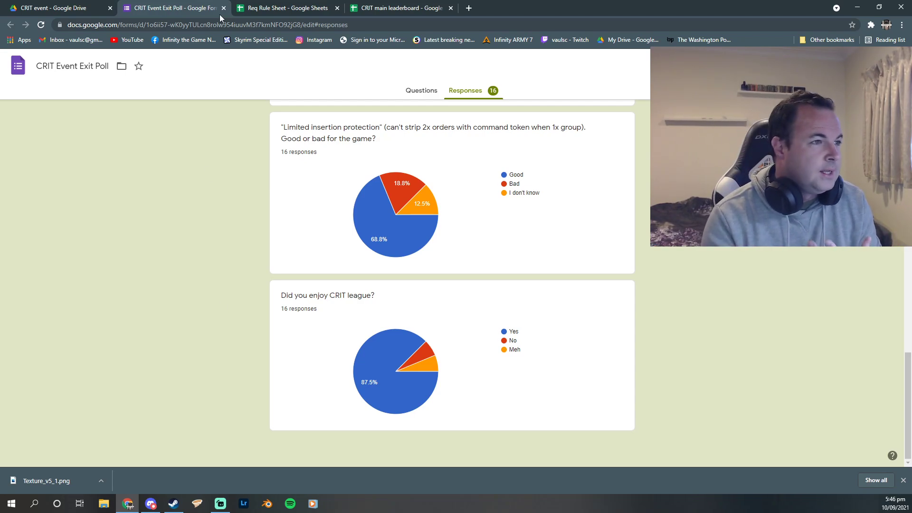
{"action": "left_click", "coordinate": [285, 8]}
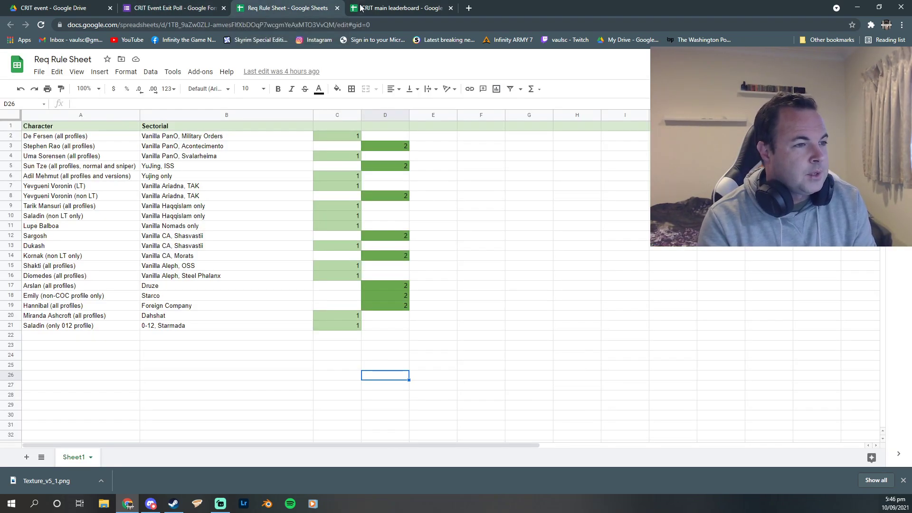
{"action": "left_click", "coordinate": [173, 7]}
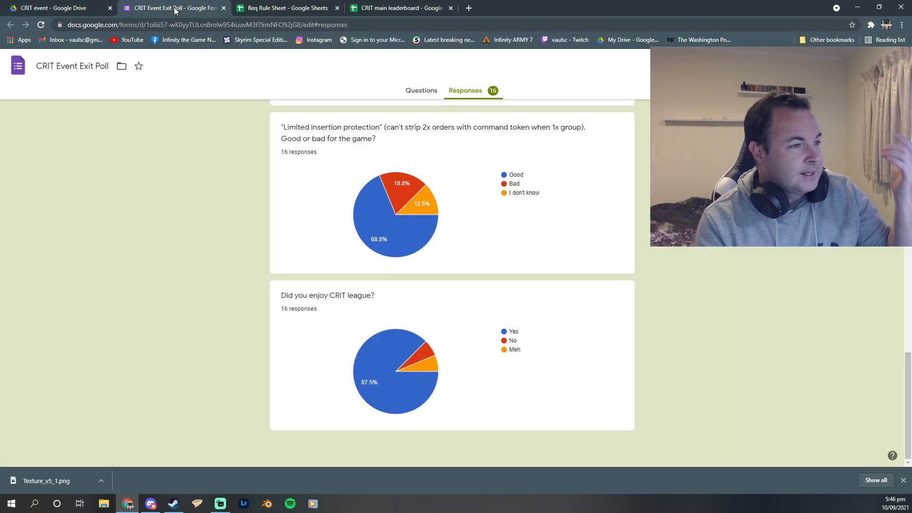
{"action": "mouse_move", "coordinate": [195, 162]}
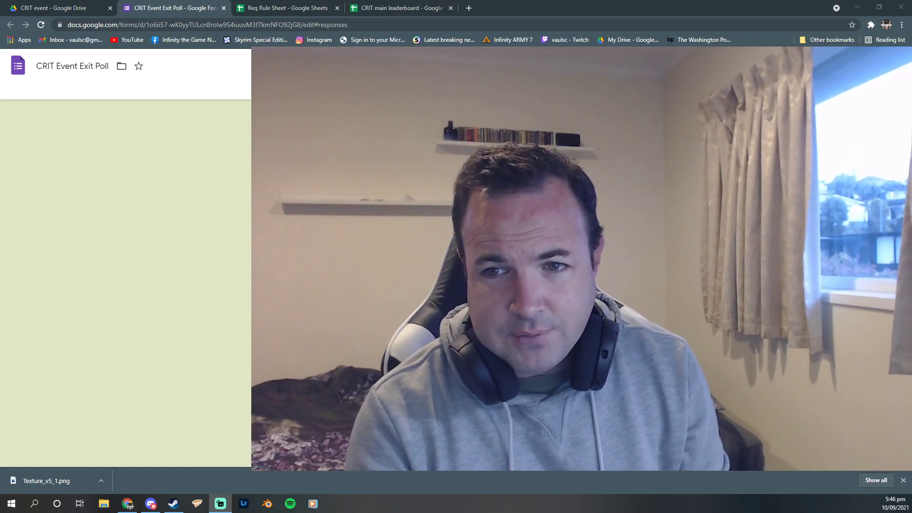
{"action": "scroll", "scroll_direction": "down", "scroll_amount": 3}
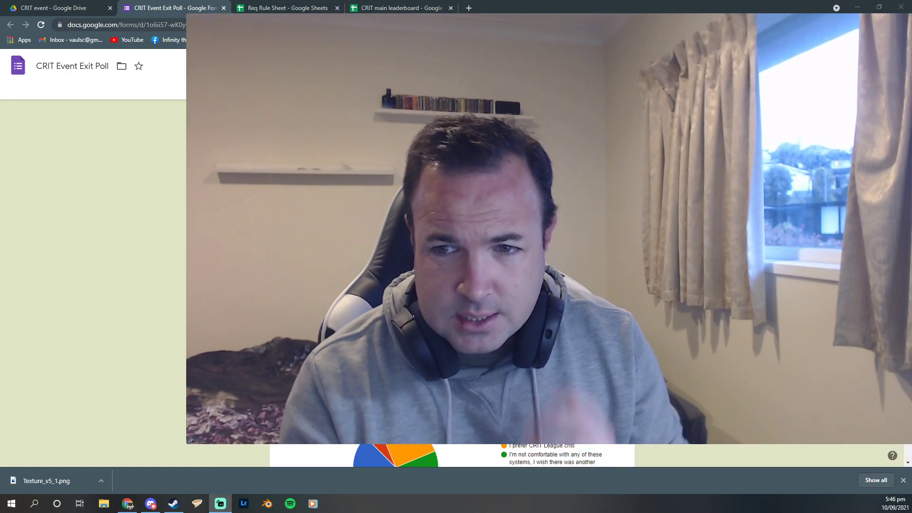